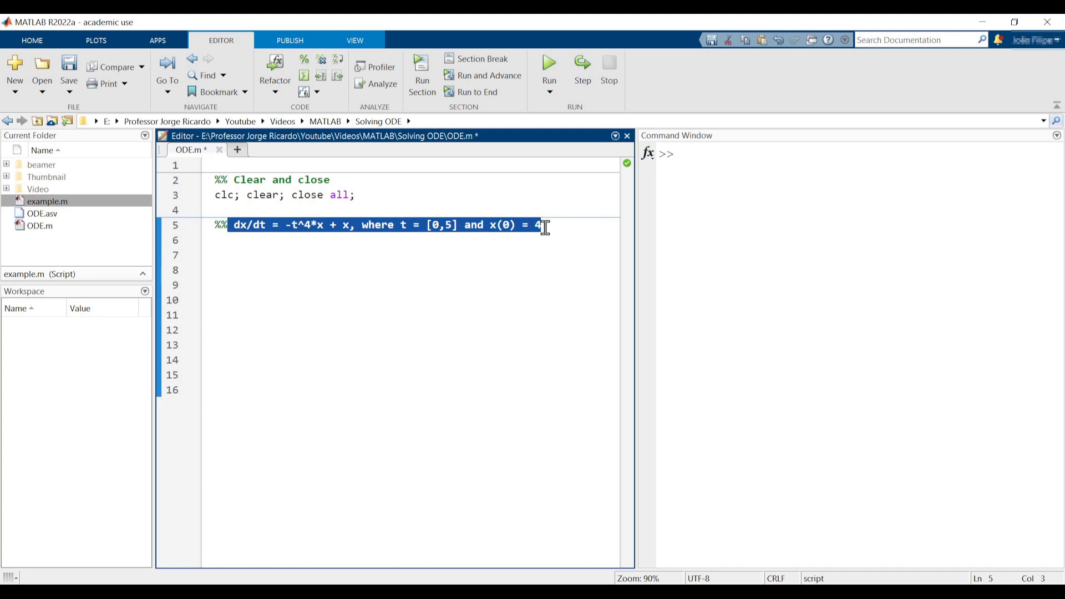
# - Run help ode45 in the Command Window to display its documentation
pyautogui.click(543, 225)
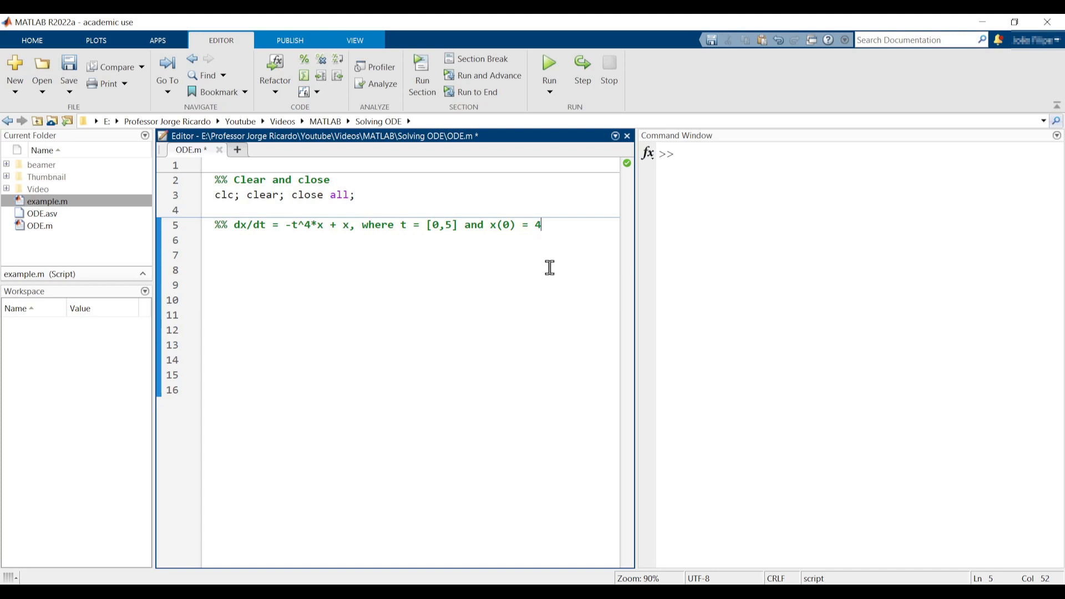
pyautogui.click(706, 172)
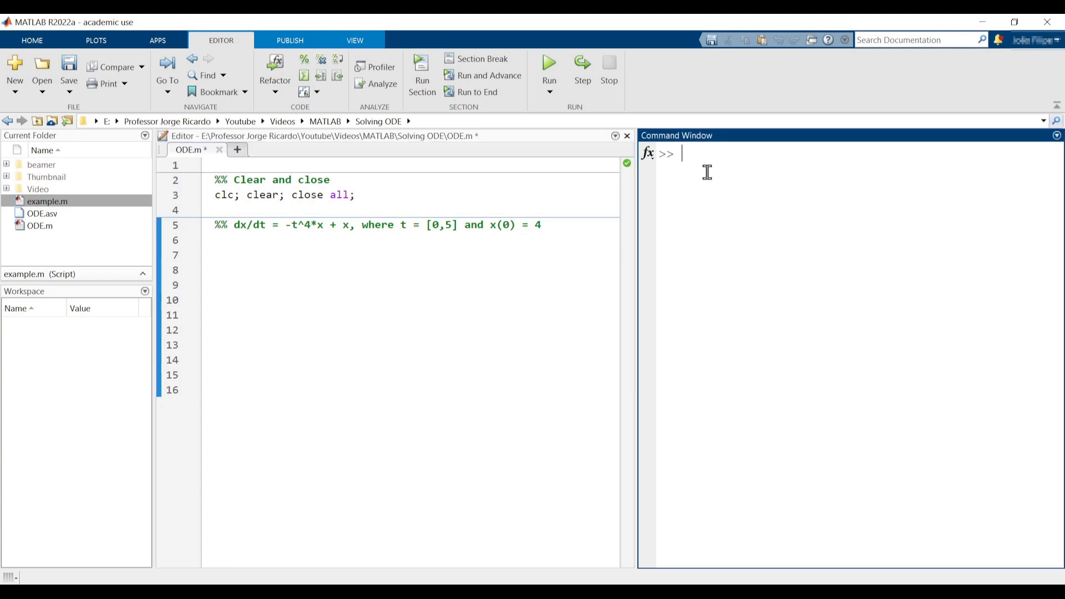
pyautogui.moveTo(706, 268)
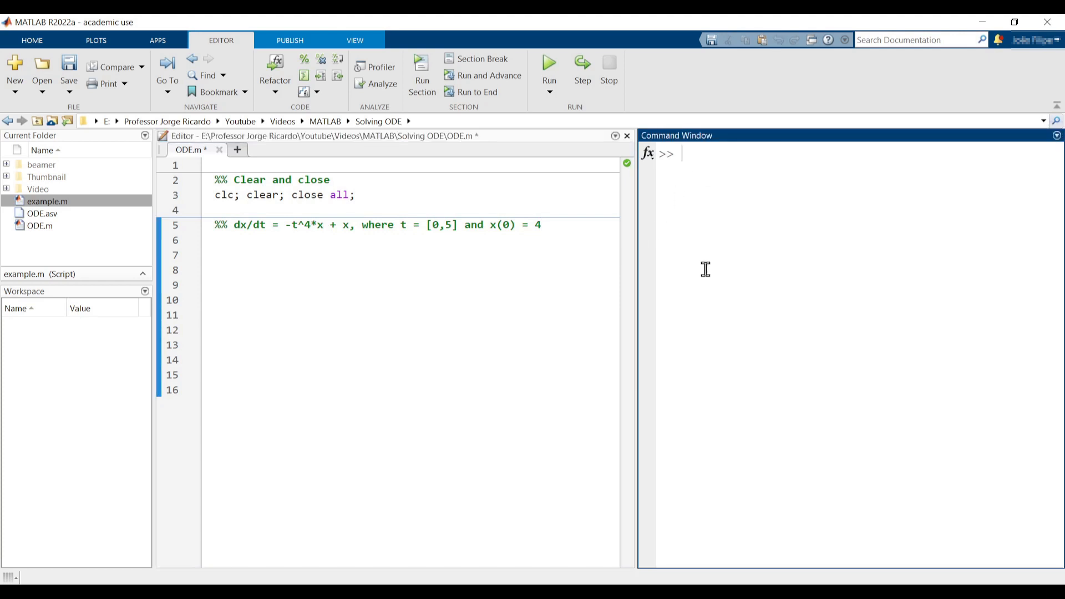
pyautogui.write('help')
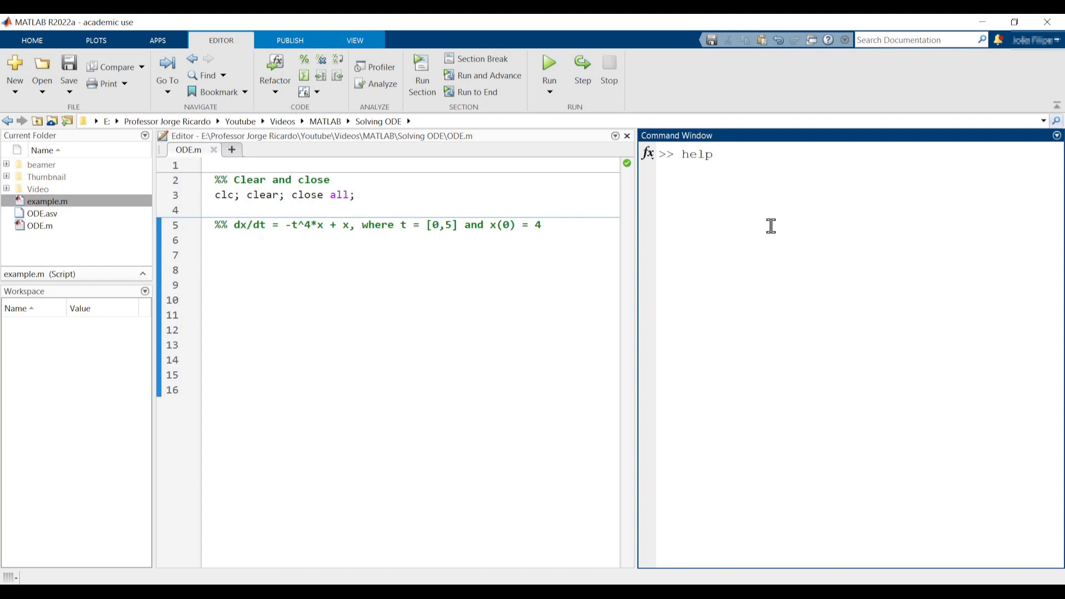
pyautogui.write('ode')
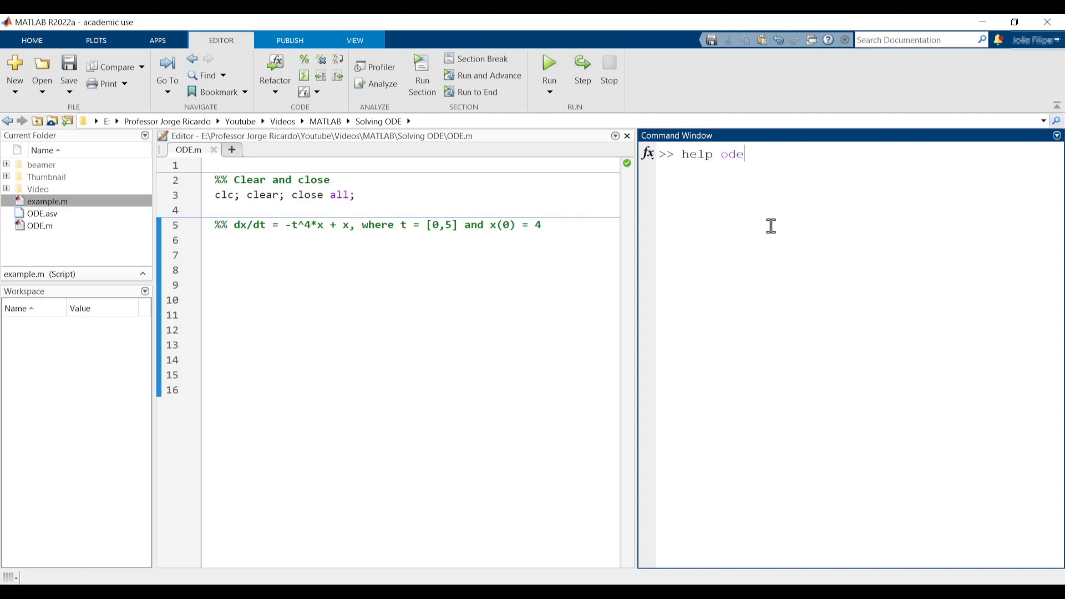
pyautogui.press('enter')
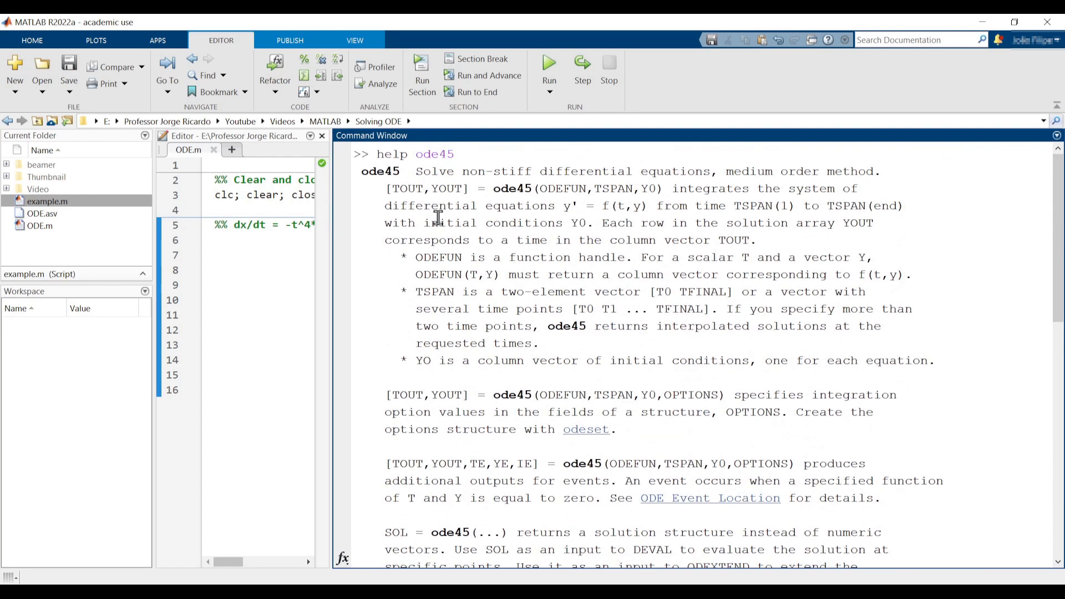
# - Highlight the [TOUT,YOUT] = ode45(ODEFUN,TSPAN,Y0) syntax line, picking out TOUT and YOUT
pyautogui.moveTo(385, 189); pyautogui.dragTo(632, 189)
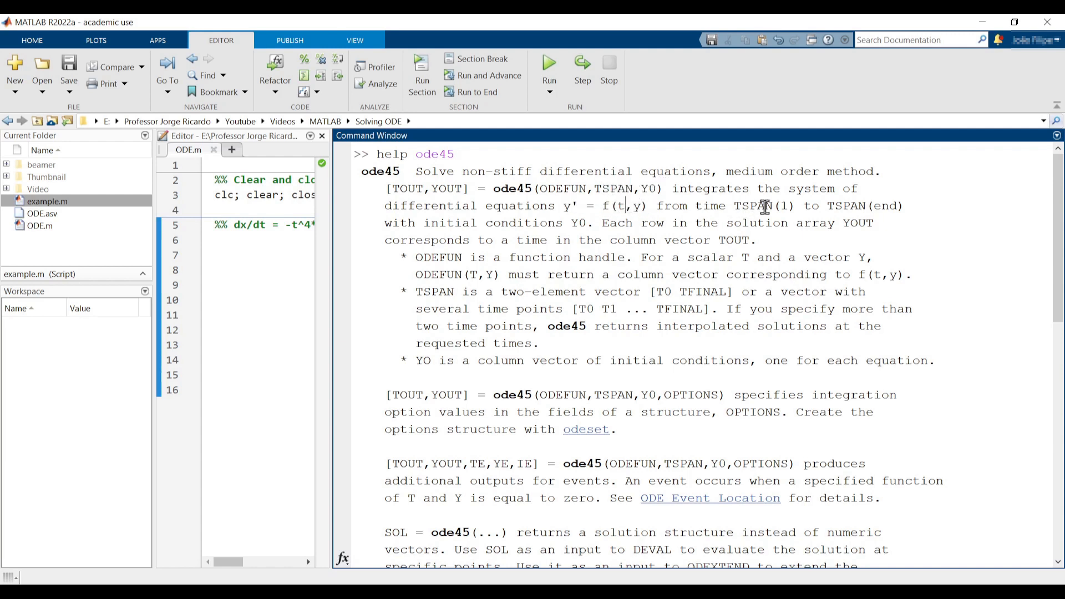
pyautogui.moveTo(649, 193)
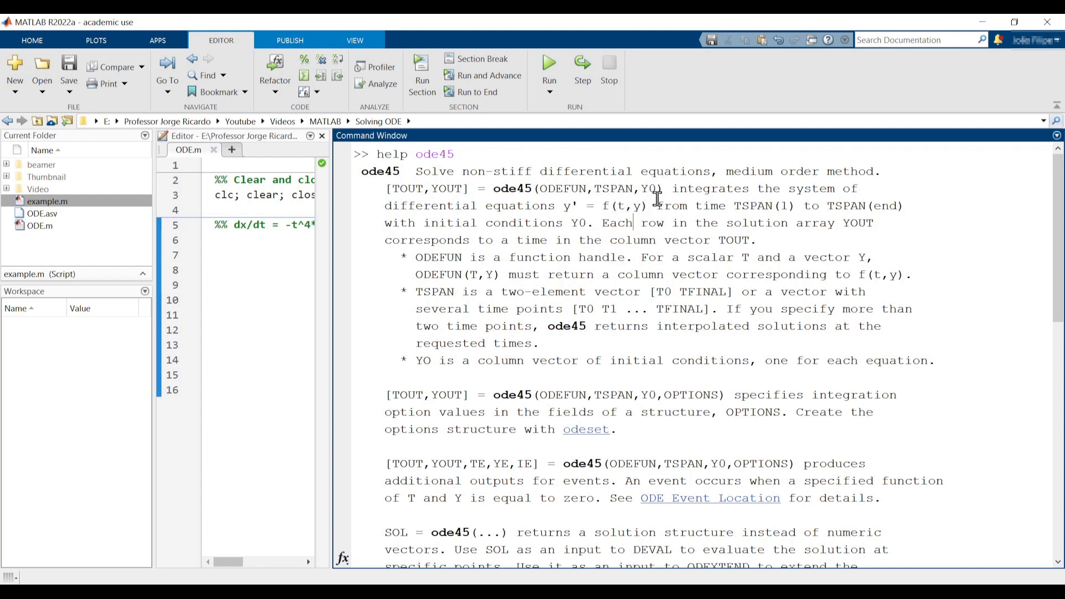
pyautogui.moveTo(659, 206)
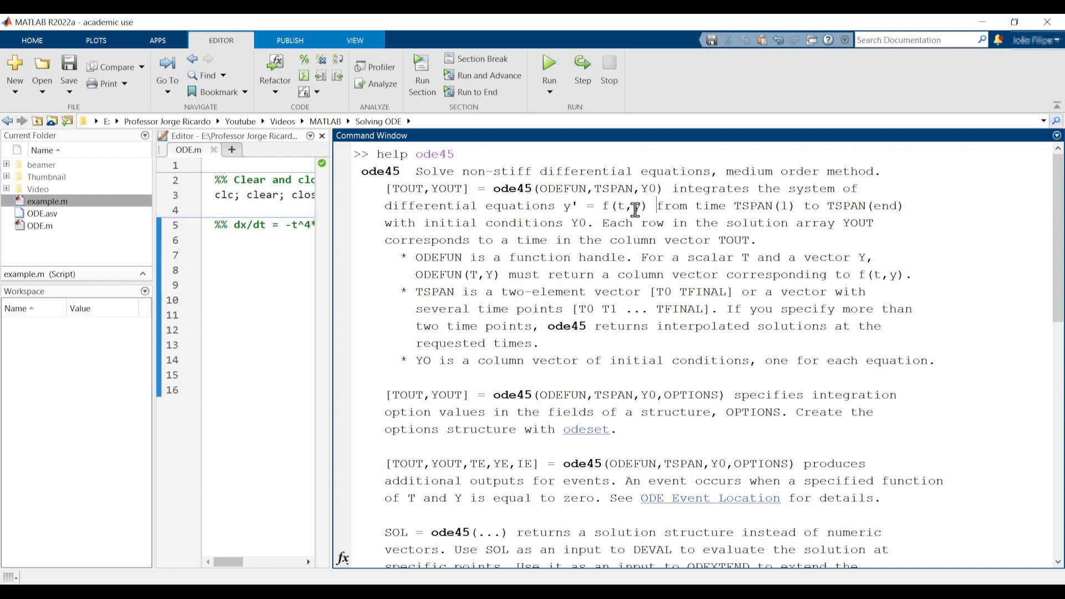
pyautogui.doubleClick(636, 206)
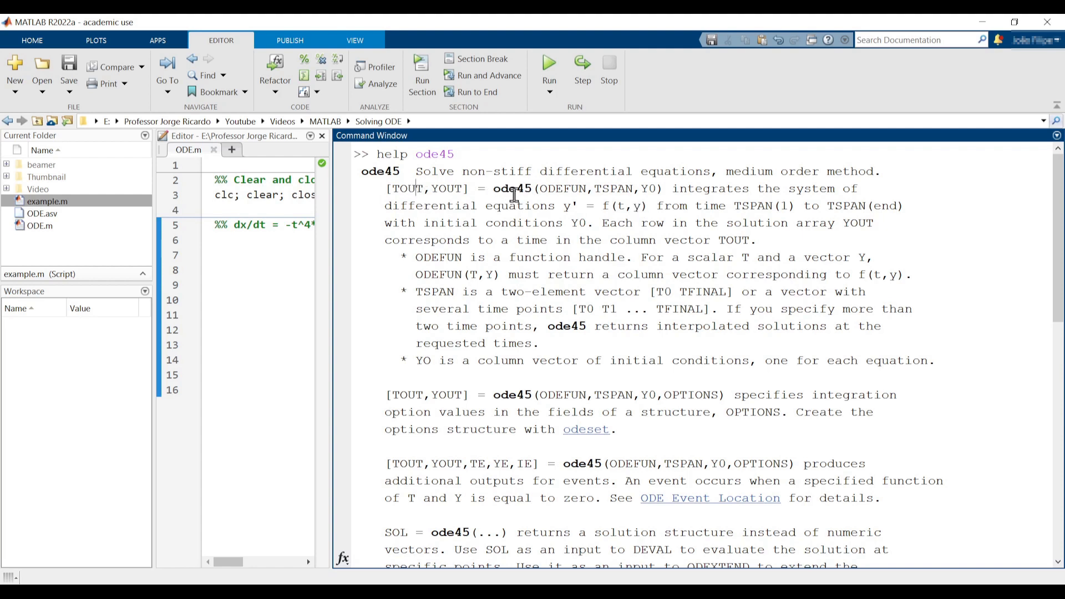
pyautogui.moveTo(415, 192)
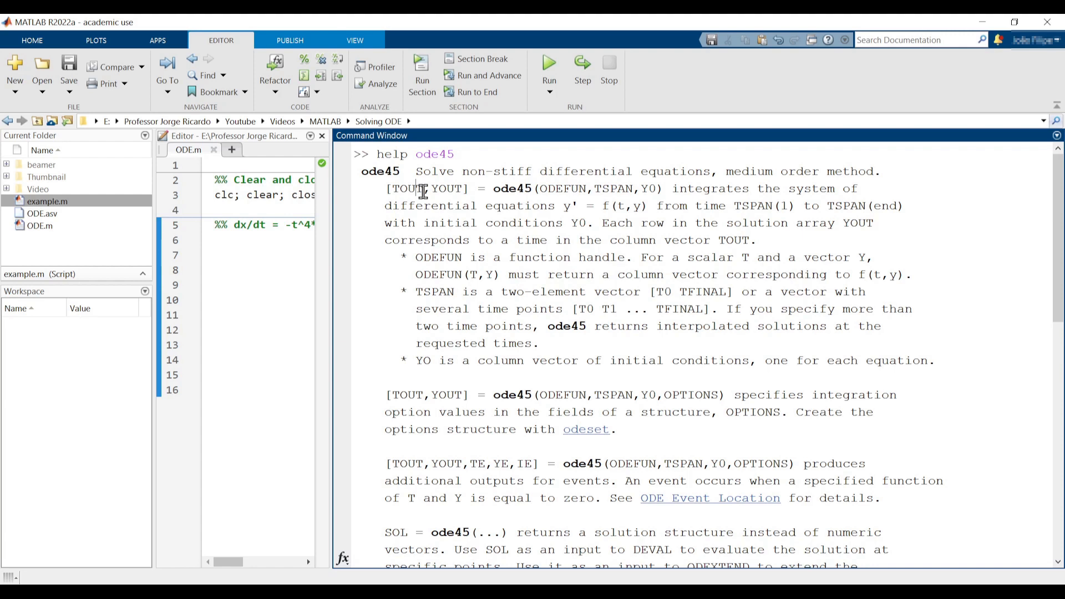
pyautogui.doubleClick(413, 189)
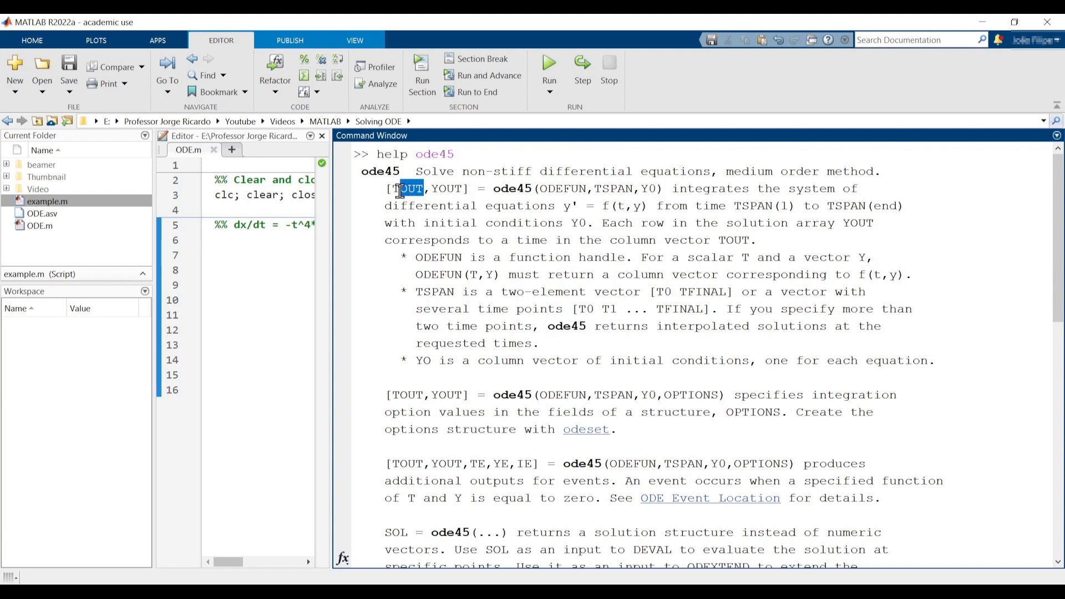
pyautogui.doubleClick(445, 188)
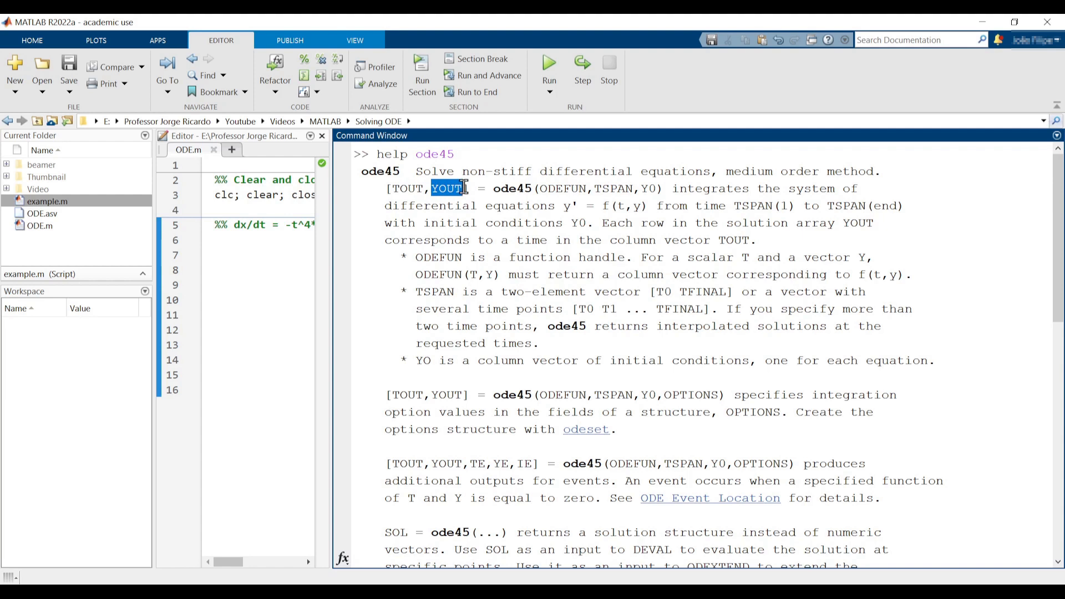
pyautogui.moveTo(455, 199)
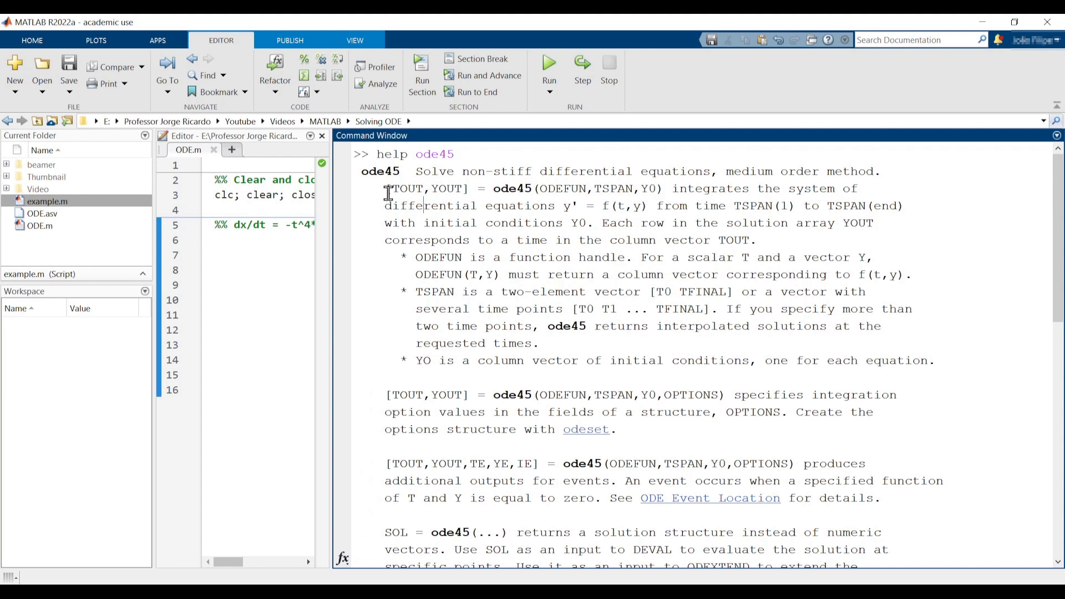
# - Add a comment holding [TOUT,YOUT] = ode45(ODEFUN,TSPAN,Y0) below the equation comment and save
pyautogui.moveTo(385, 189); pyautogui.dragTo(664, 188)
pyautogui.write('%')
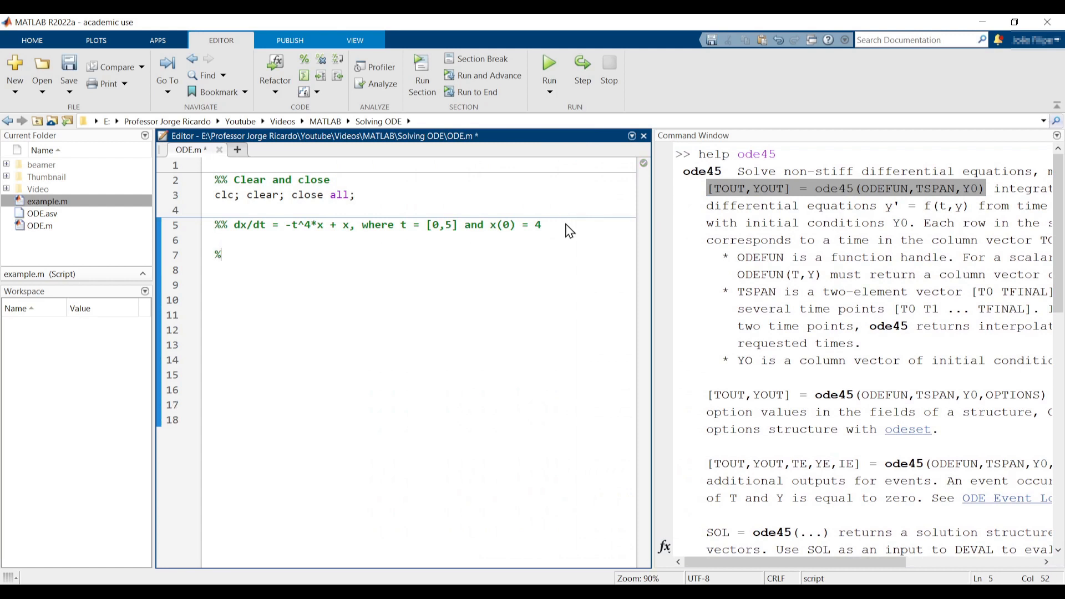
pyautogui.write('[TOUT,YOUT] = ode45(ODEFUN,TSPAN,Y0)')
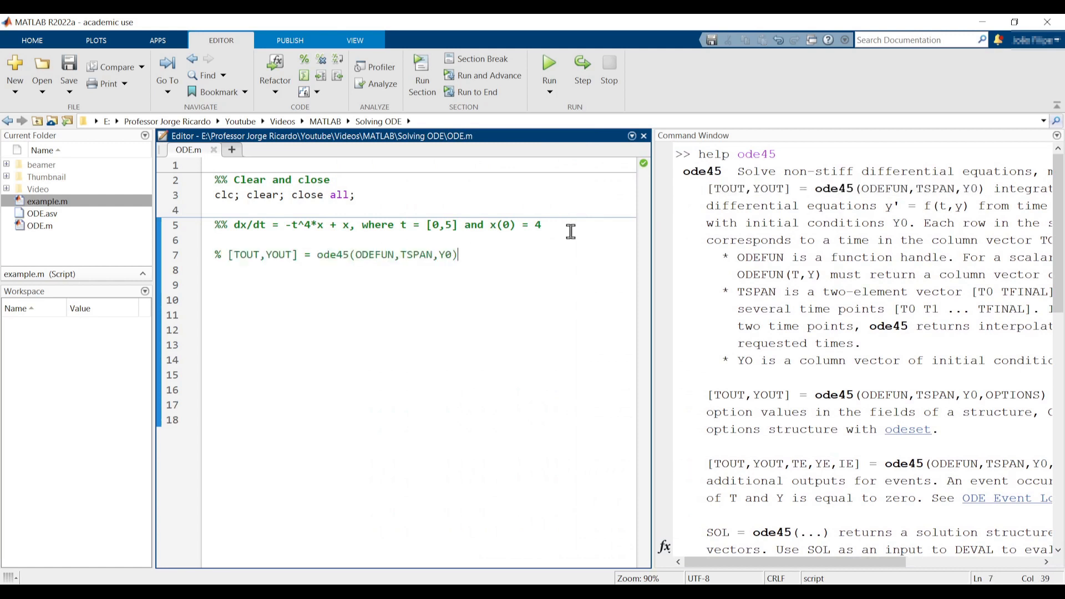
pyautogui.moveTo(492, 202)
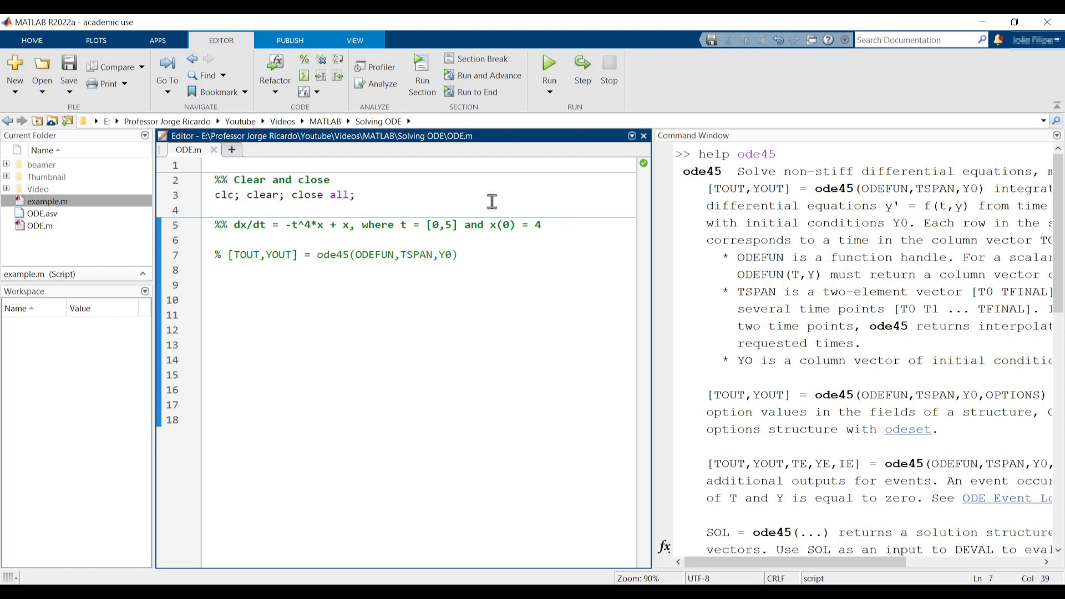
pyautogui.moveTo(338, 195)
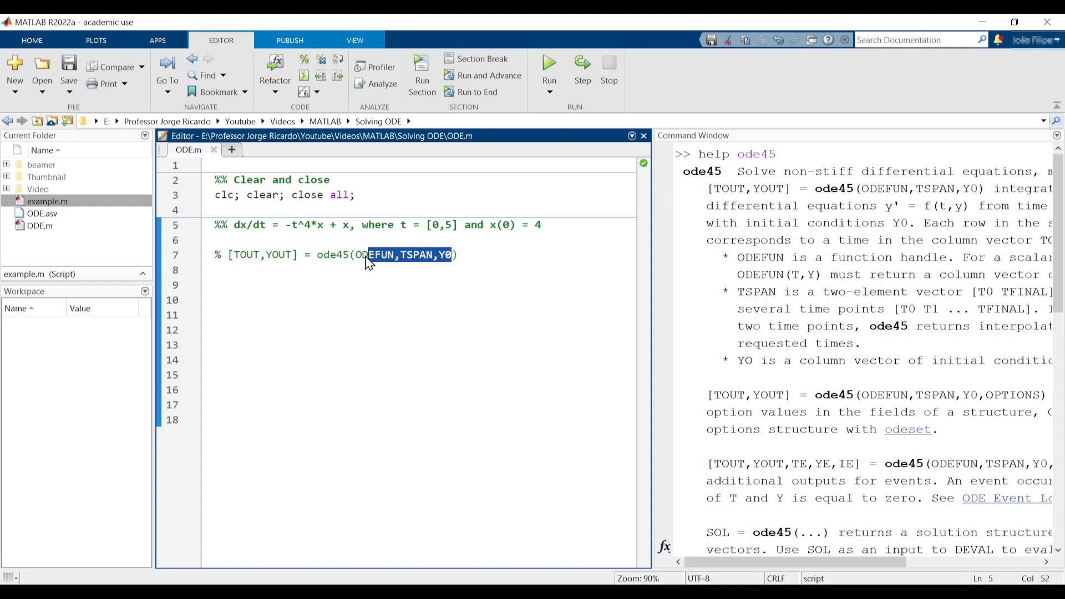
# - Insert a '% define the function f' comment above the ode45 syntax comment
pyautogui.press('enter')
pyautogui.write('%')
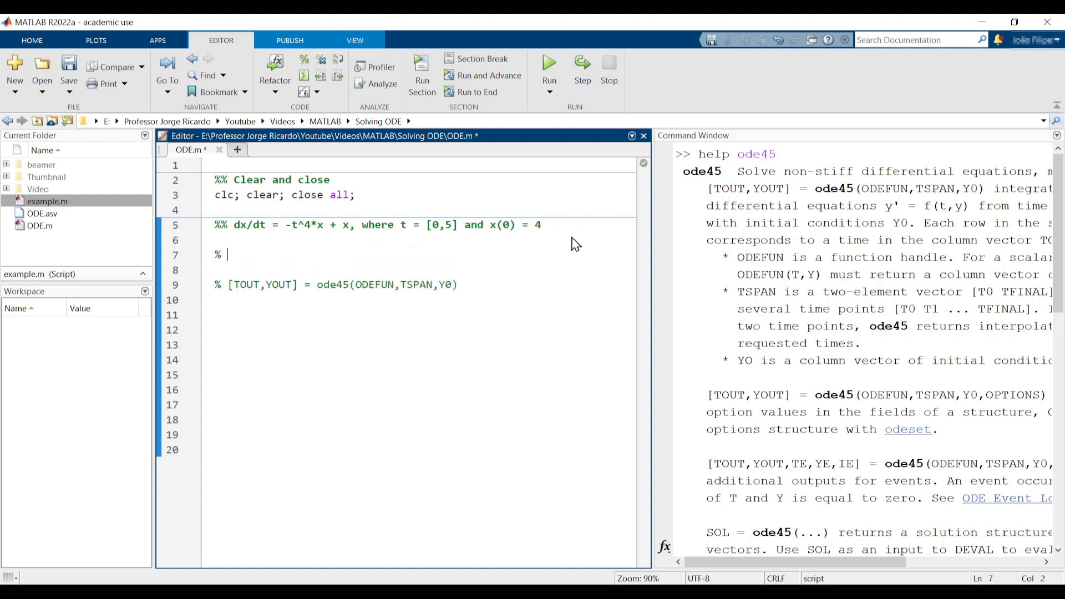
pyautogui.write('define')
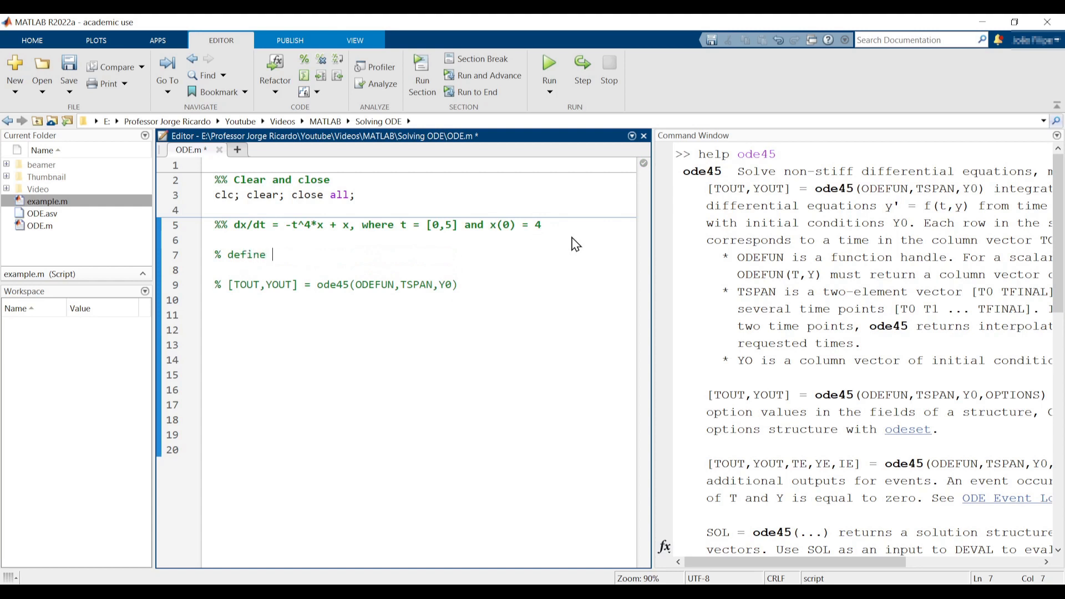
pyautogui.write('the function')
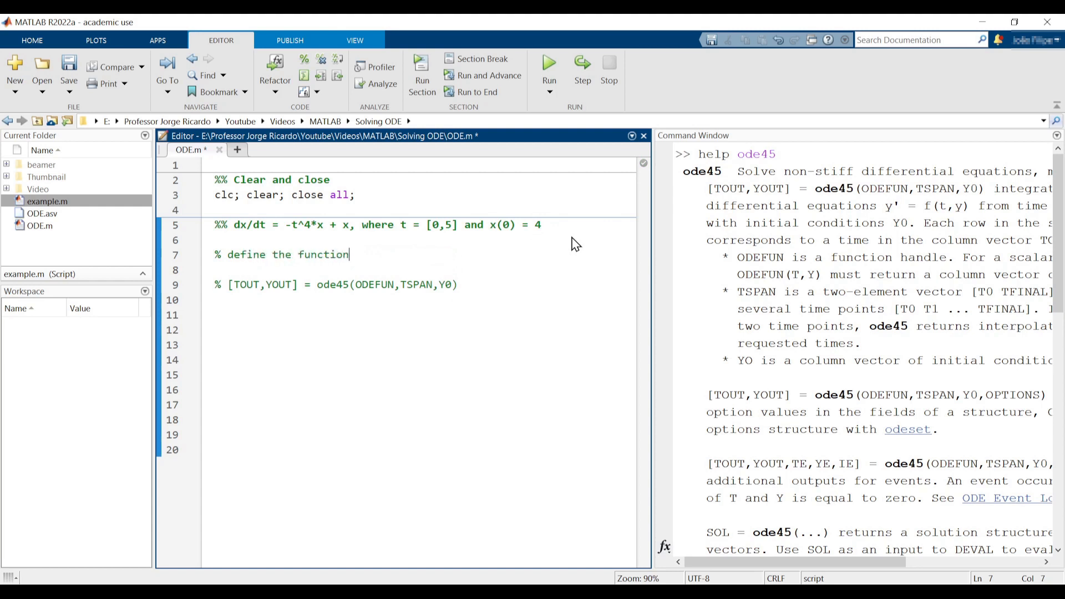
pyautogui.write('f')
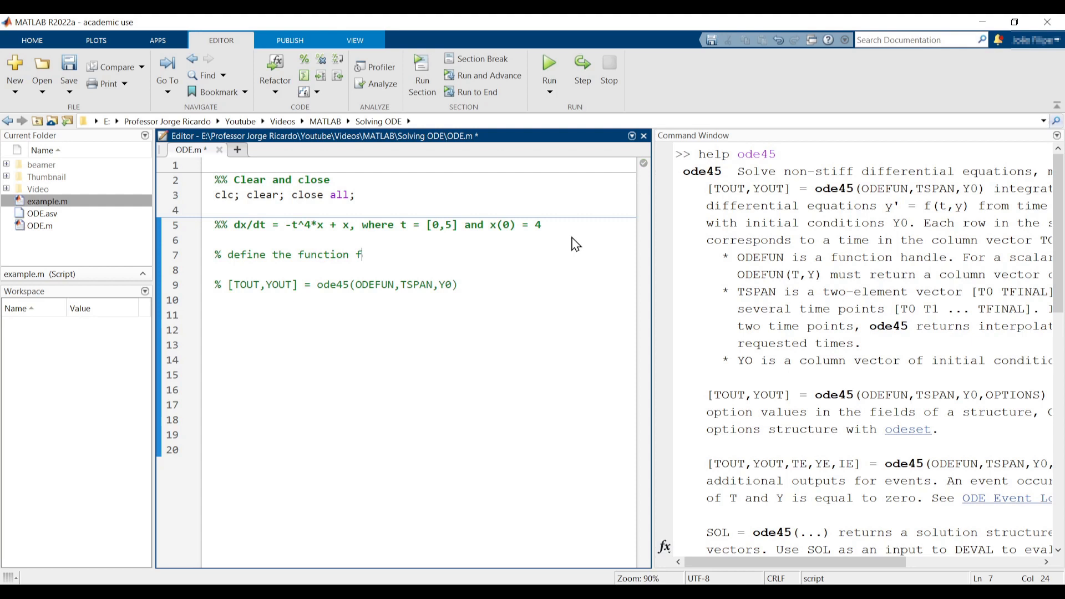
pyautogui.press('enter')
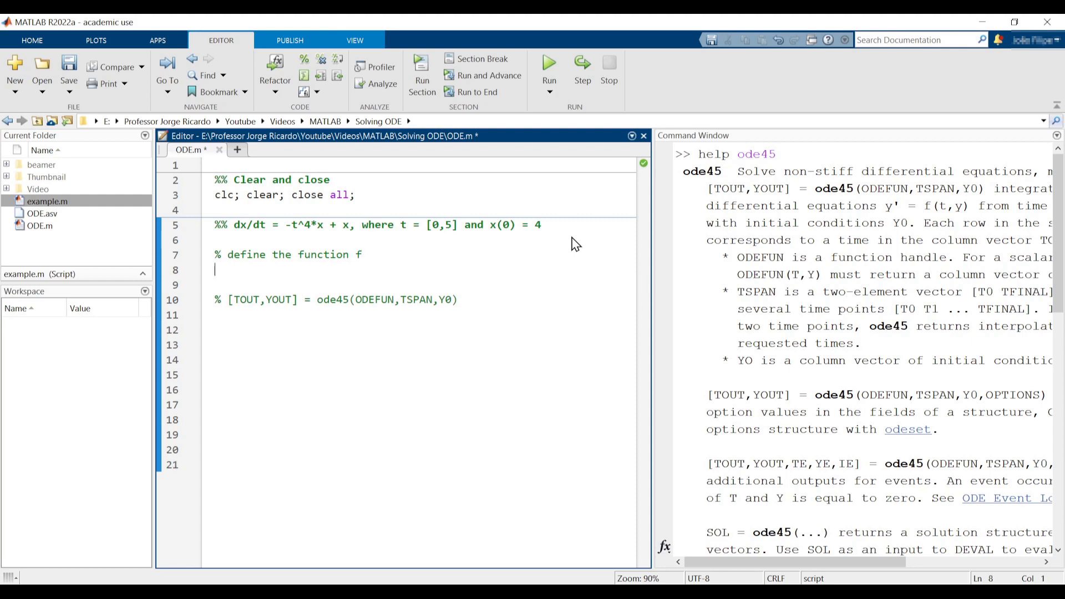
# - Write the anonymous function f = @(t,x)(-t^4*x + x); below the comment
pyautogui.write('f =')
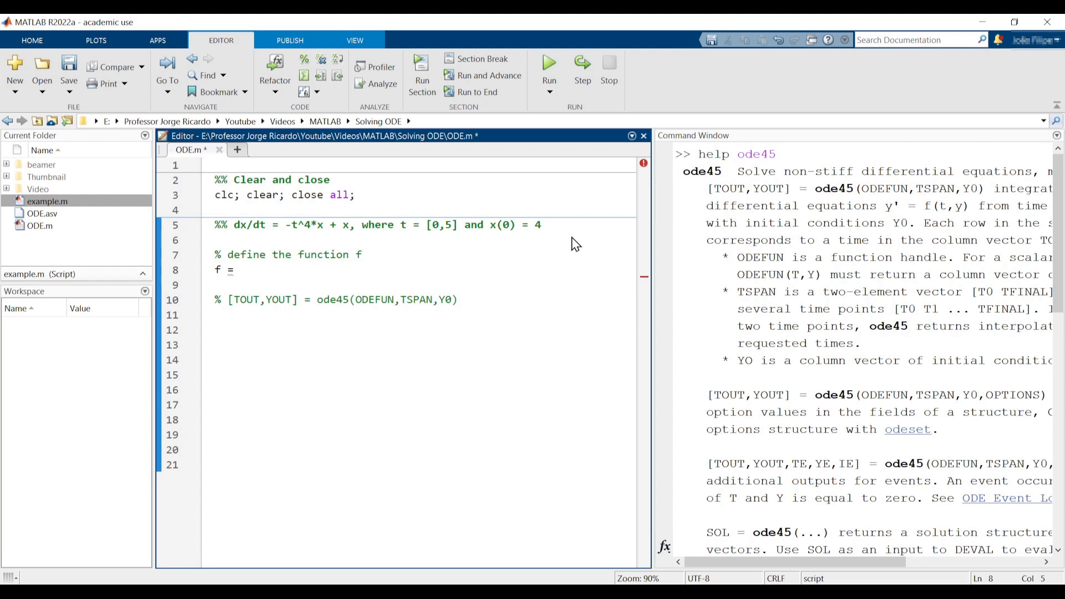
pyautogui.write('@()')
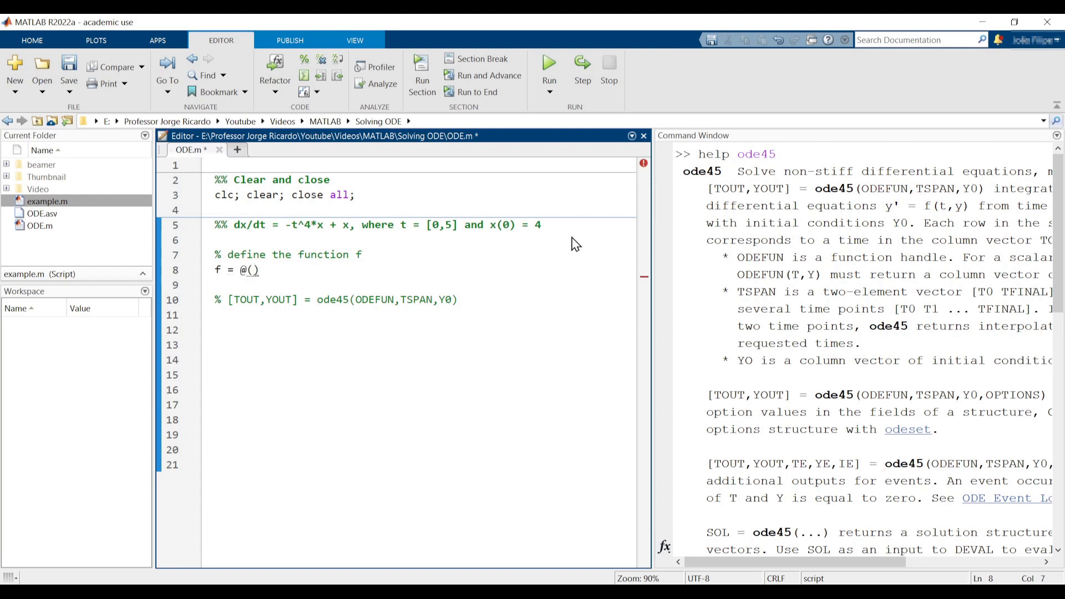
pyautogui.write('t,x')
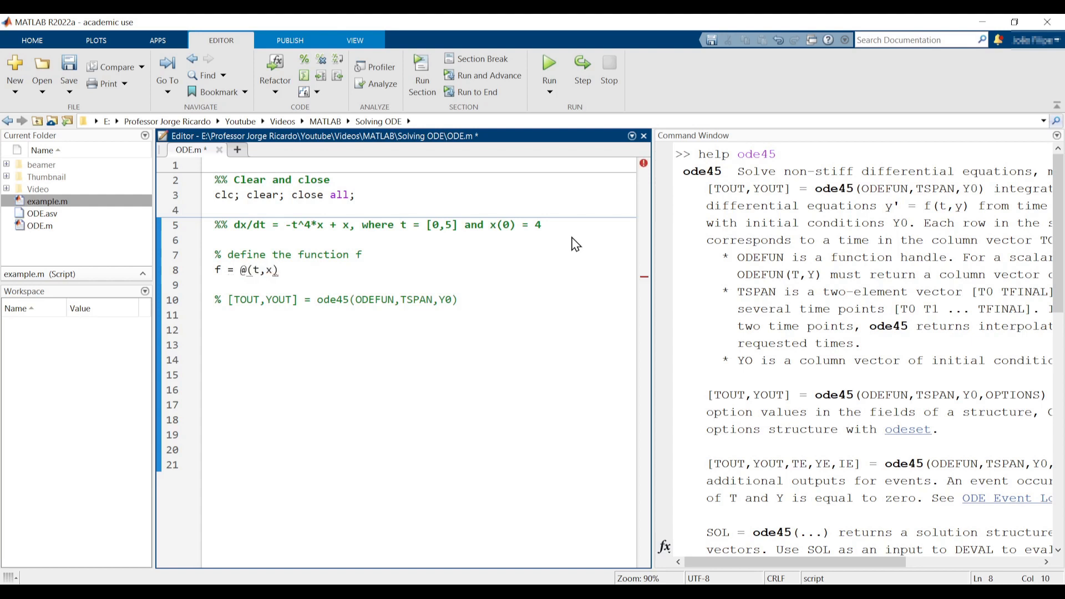
pyautogui.write('()')
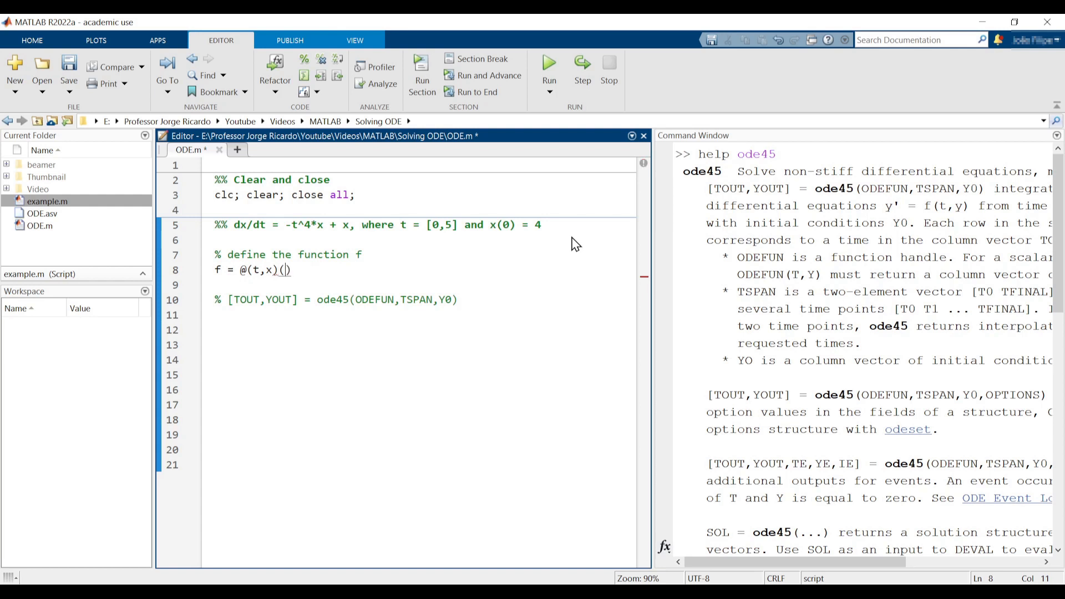
pyautogui.write('-t')
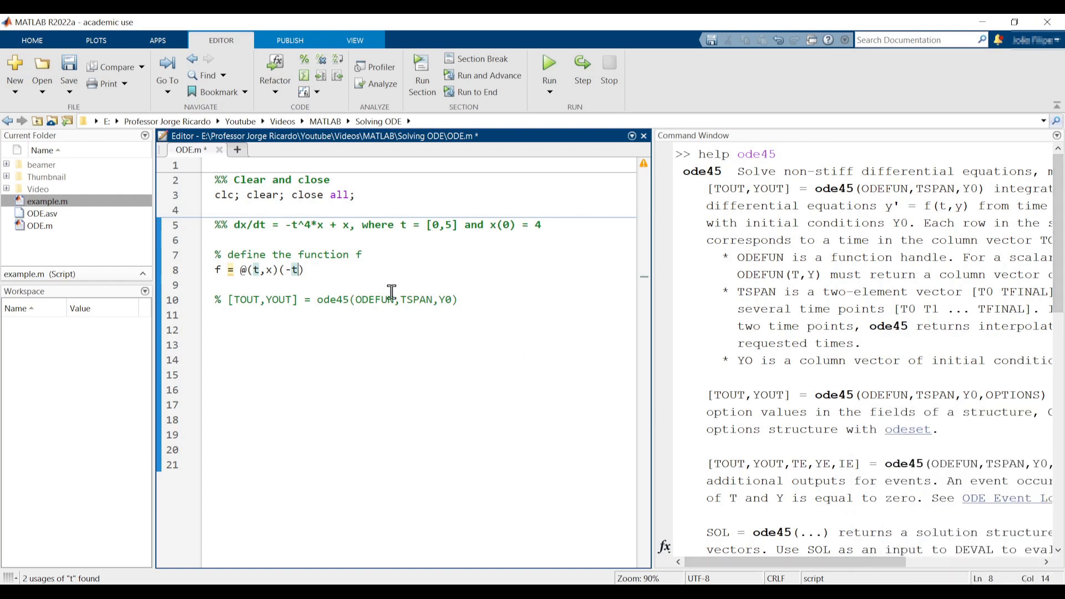
pyautogui.write('^')
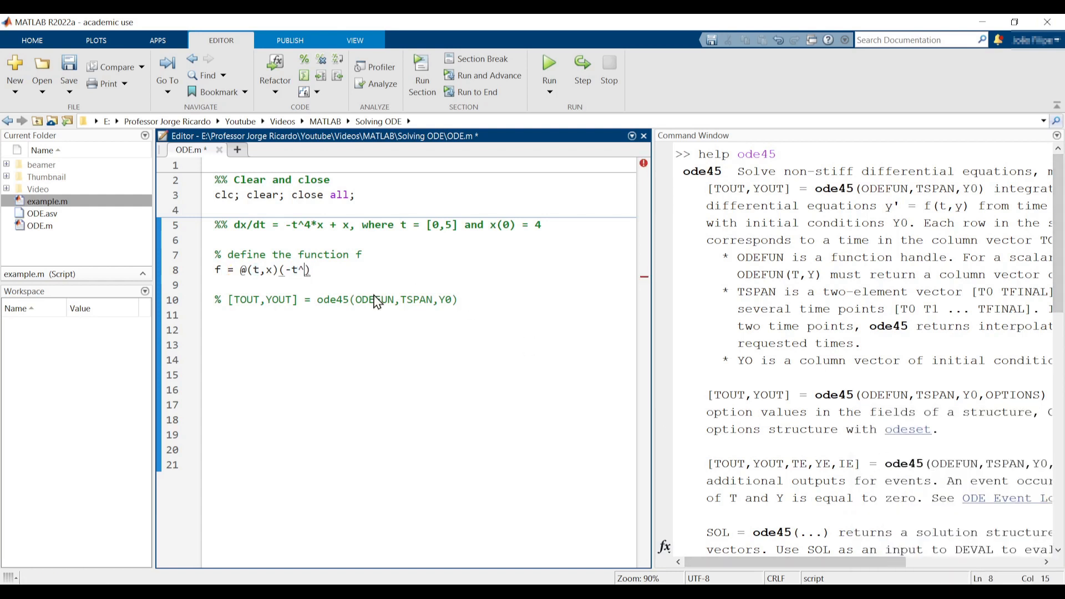
pyautogui.write('4*x + x')
pyautogui.write('%')
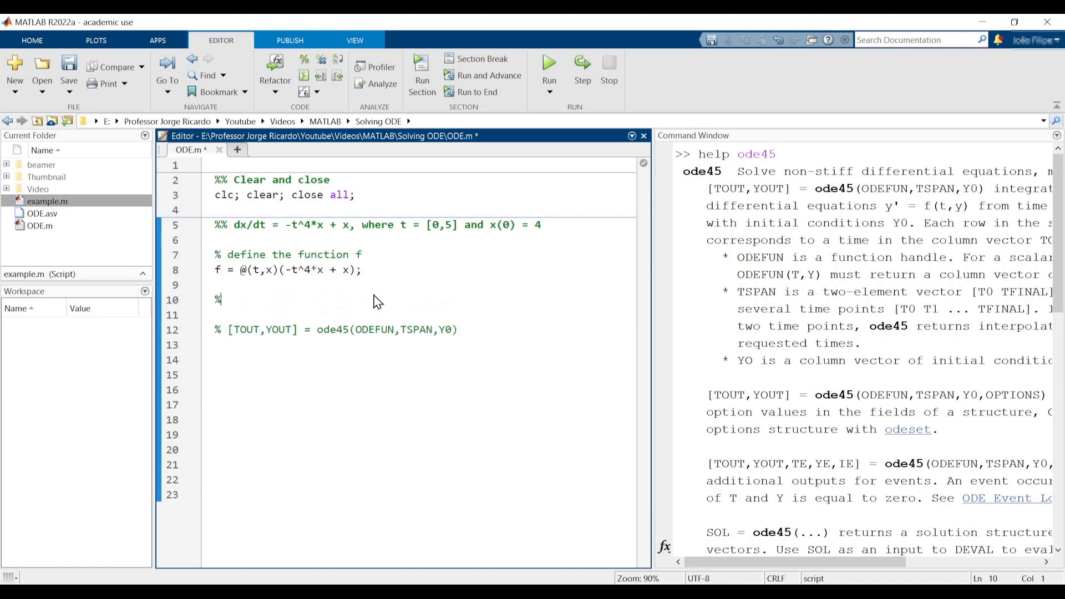
# - Define the time span tspan = [0,5]; under a tSpan comment
pyautogui.write('T')
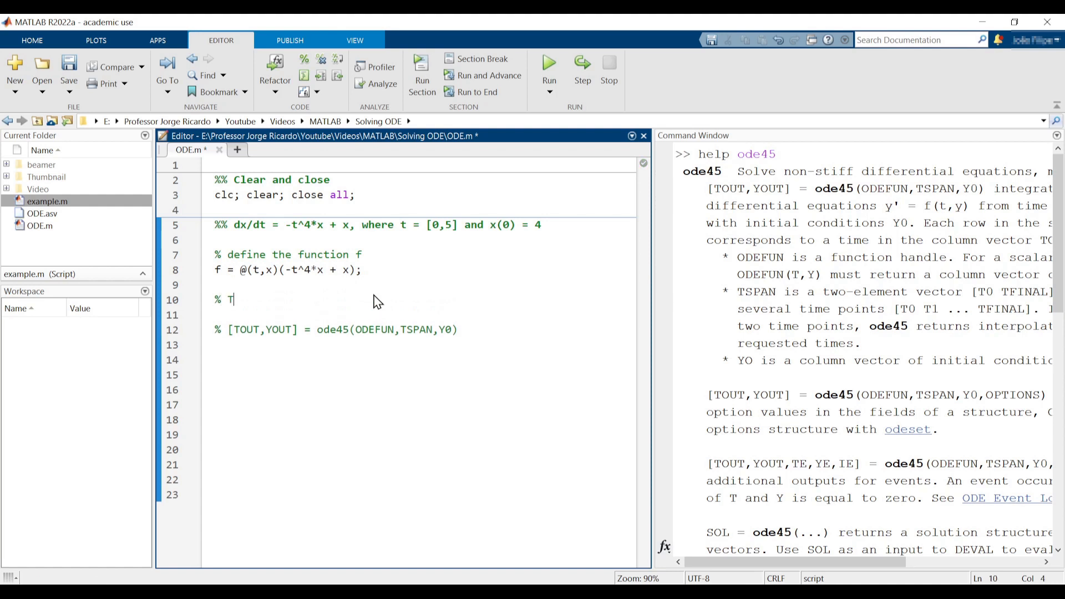
pyautogui.write('Span')
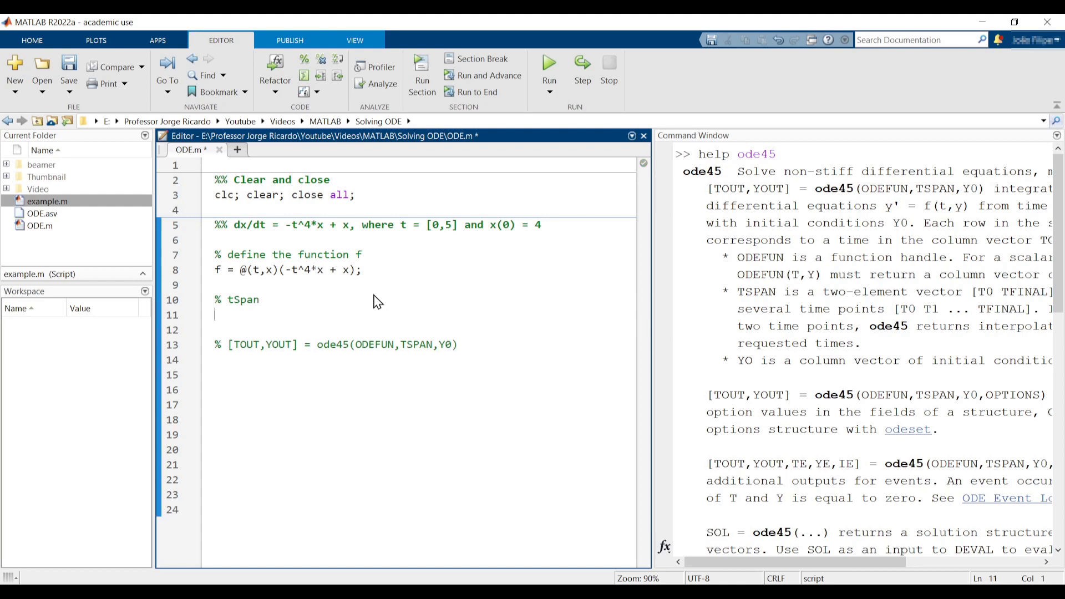
pyautogui.write('tspan = [')
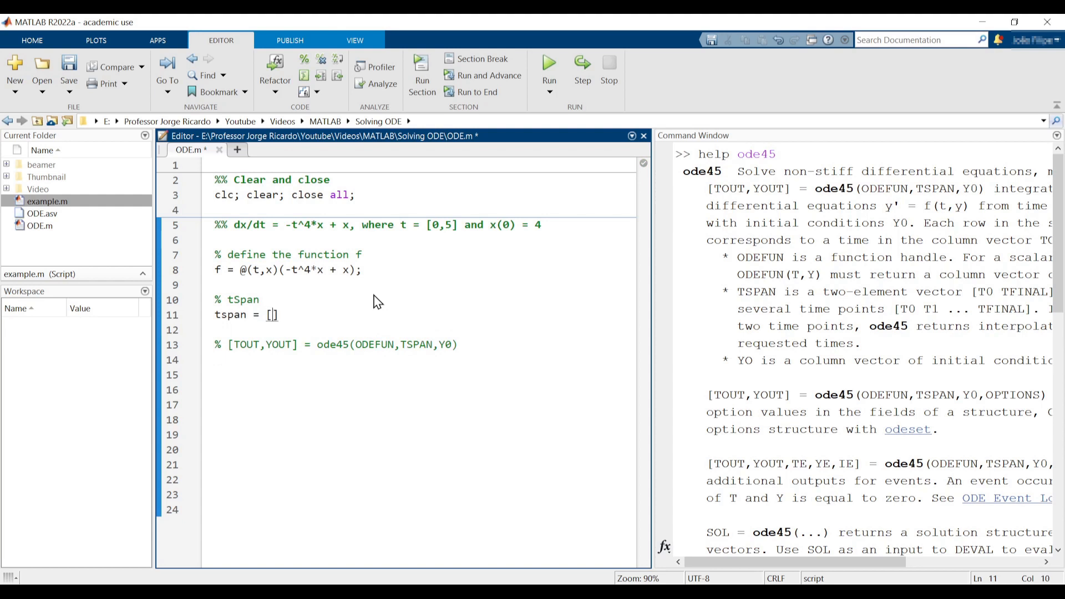
pyautogui.write('0,5')
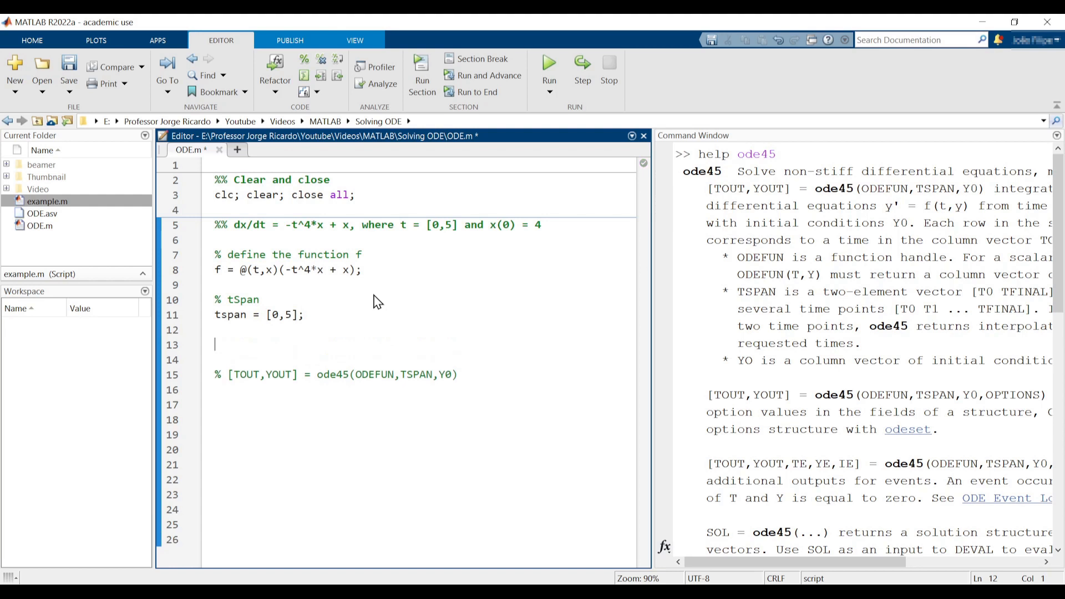
# - Set the initial condition x0 = 4; under a '% x initial condition' comment
pyautogui.write('%')
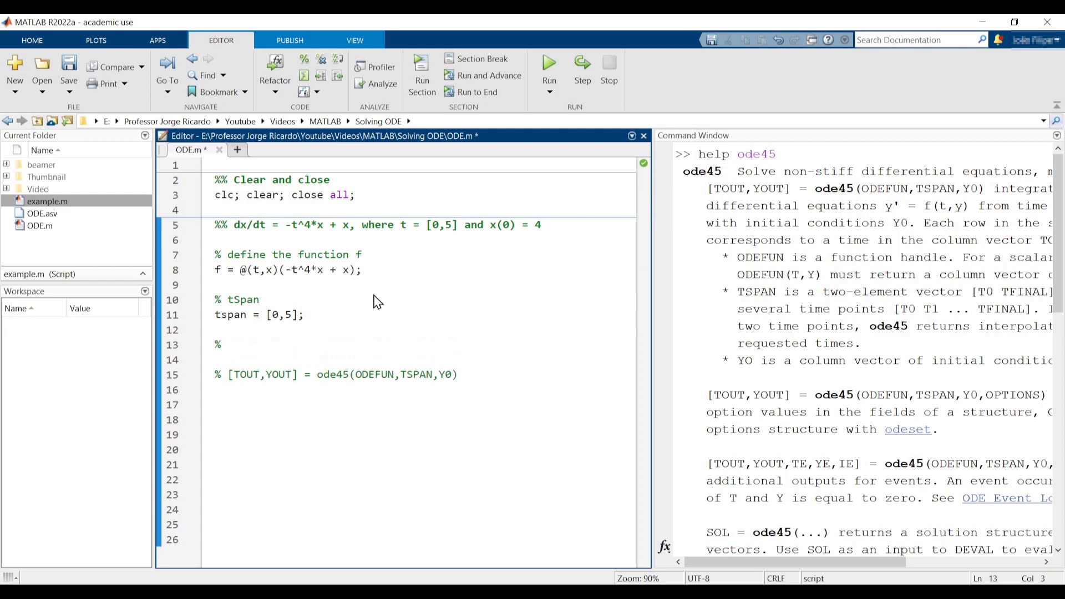
pyautogui.write('x i')
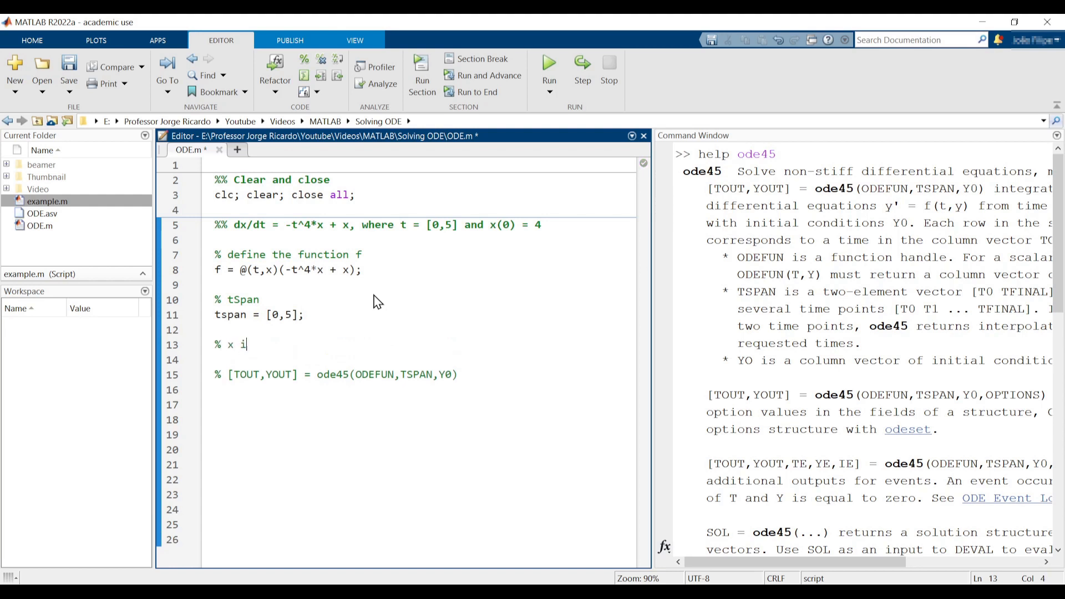
pyautogui.write('nitial condition')
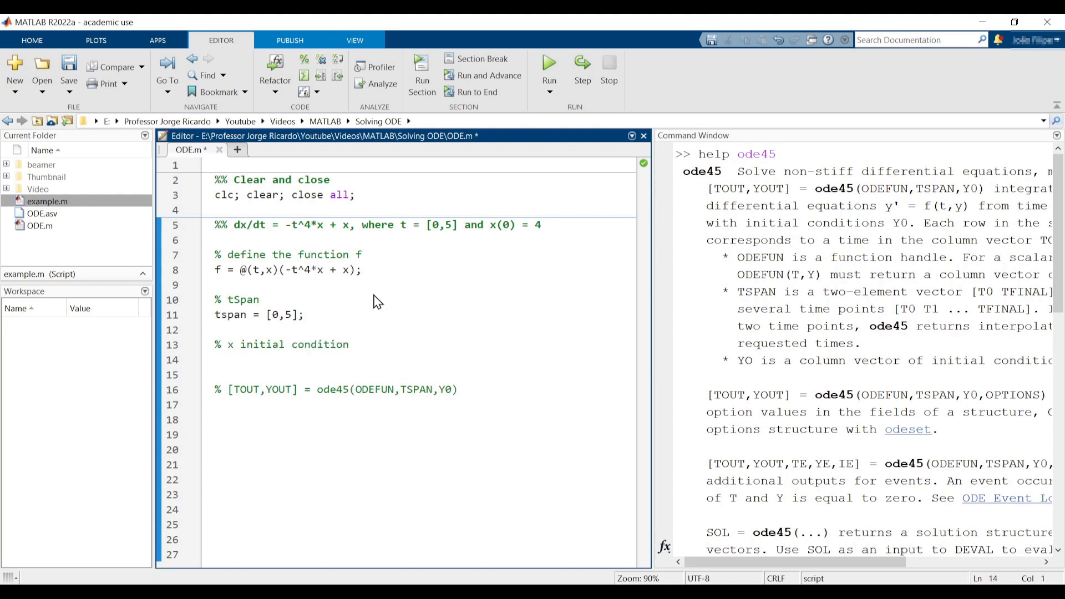
pyautogui.write('x0')
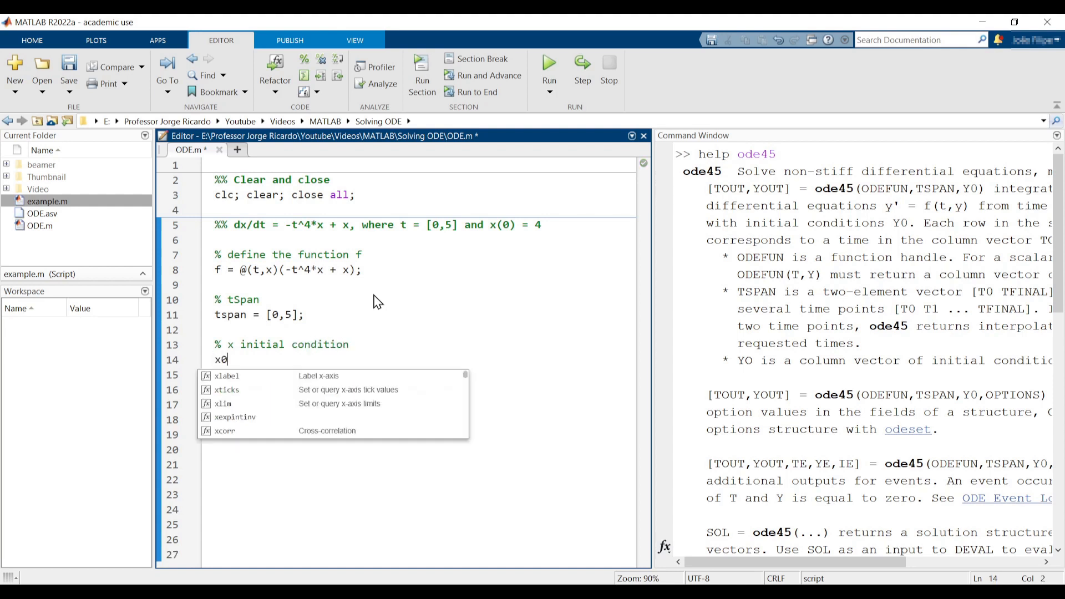
pyautogui.write('=')
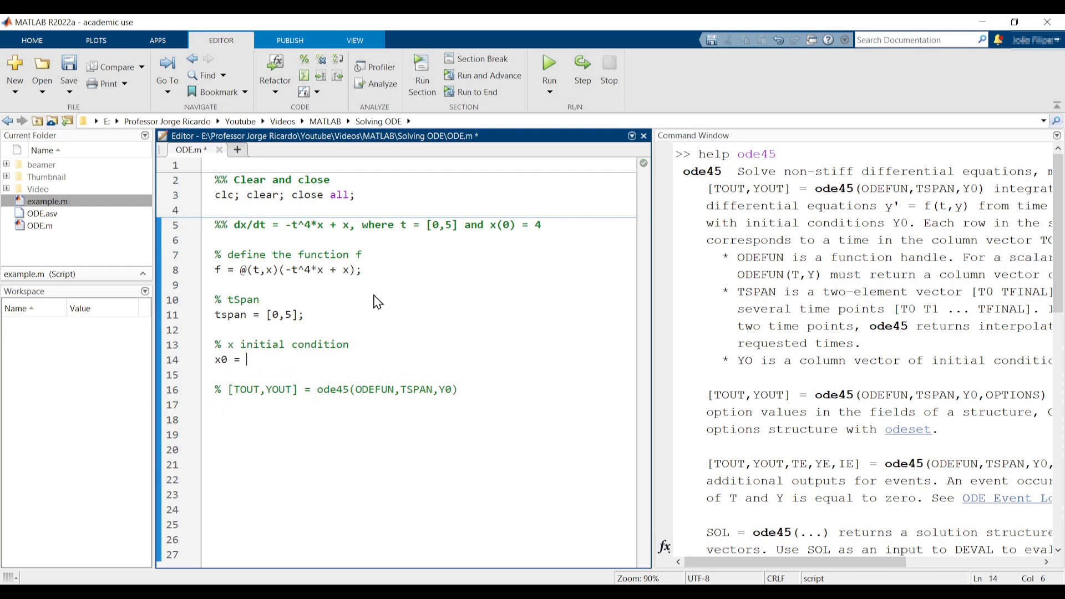
pyautogui.write('4;')
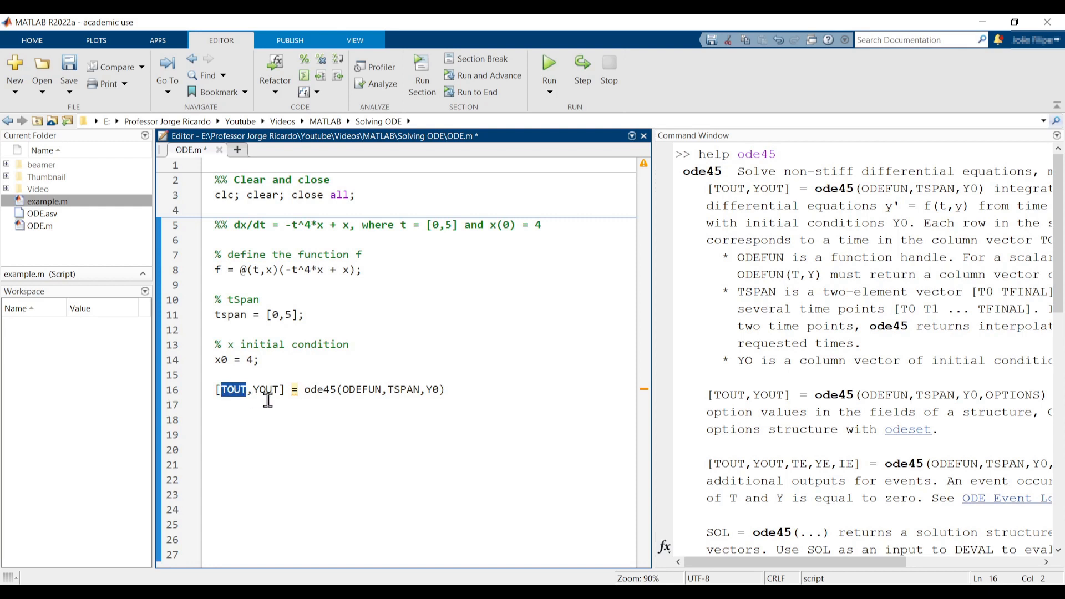
# - Rewrite the template as [t,x] = ode45(f,tspan,x0); using the script's variables
pyautogui.write('tspan')
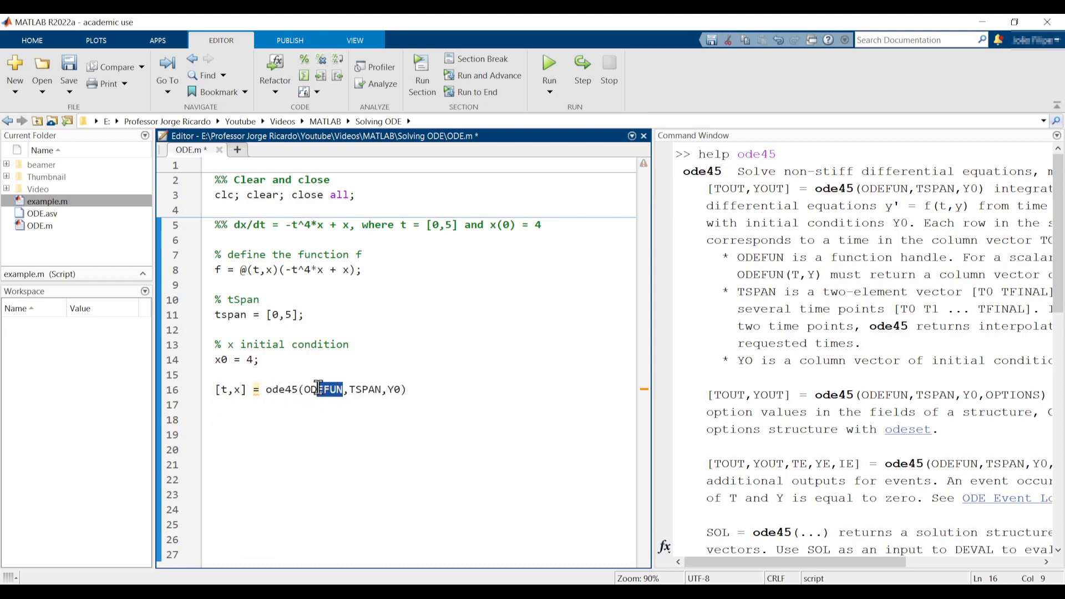
pyautogui.doubleClick(324, 389)
pyautogui.write('f')
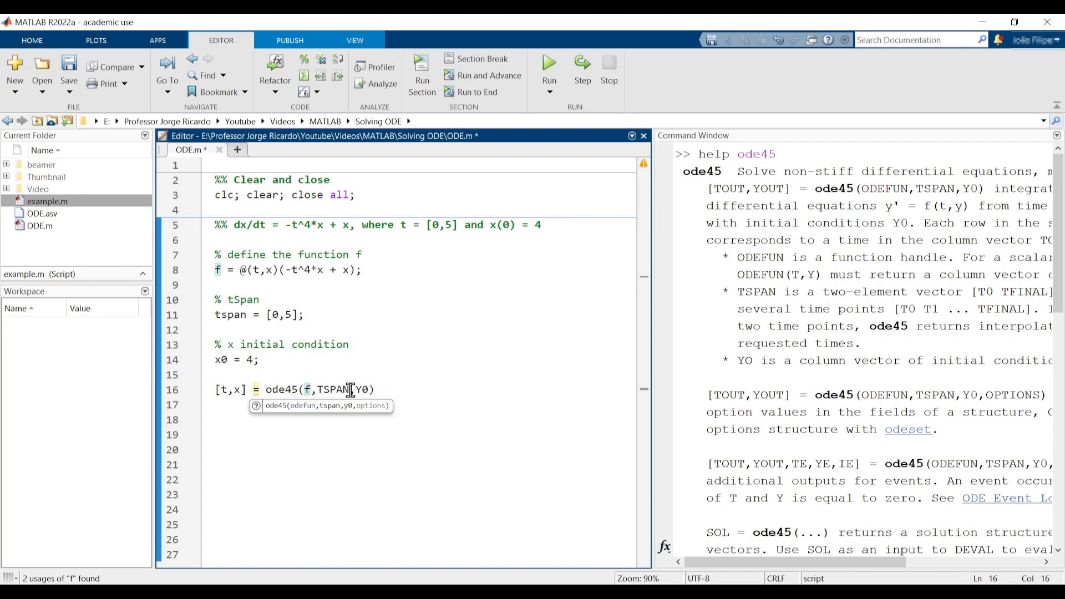
pyautogui.write('tspan')
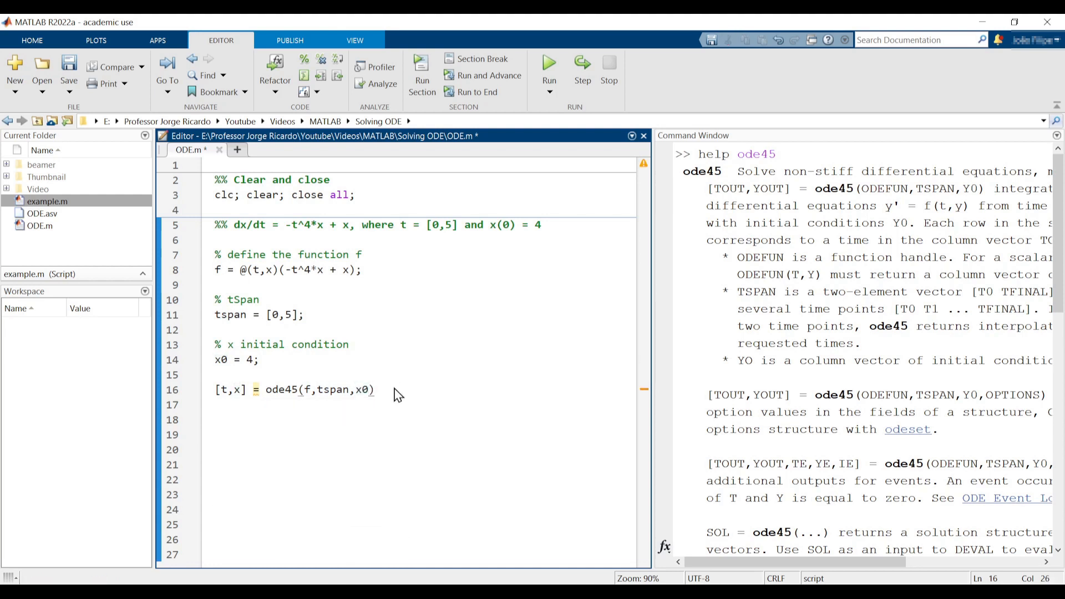
pyautogui.write(';')
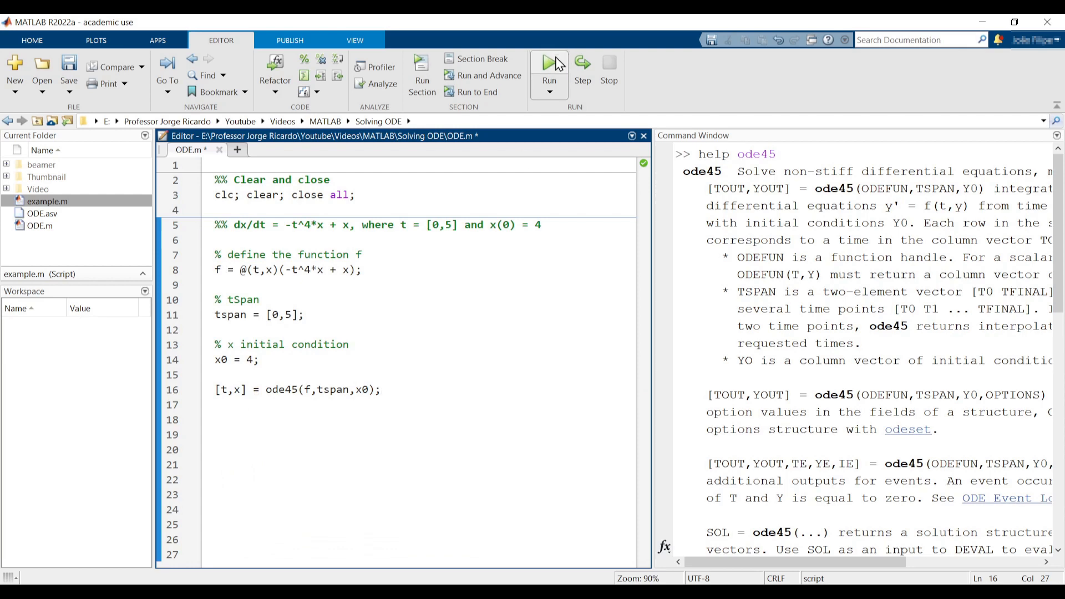
# - Run the script to fill the workspace with t and x, then add a '% plot' comment
pyautogui.click(548, 63)
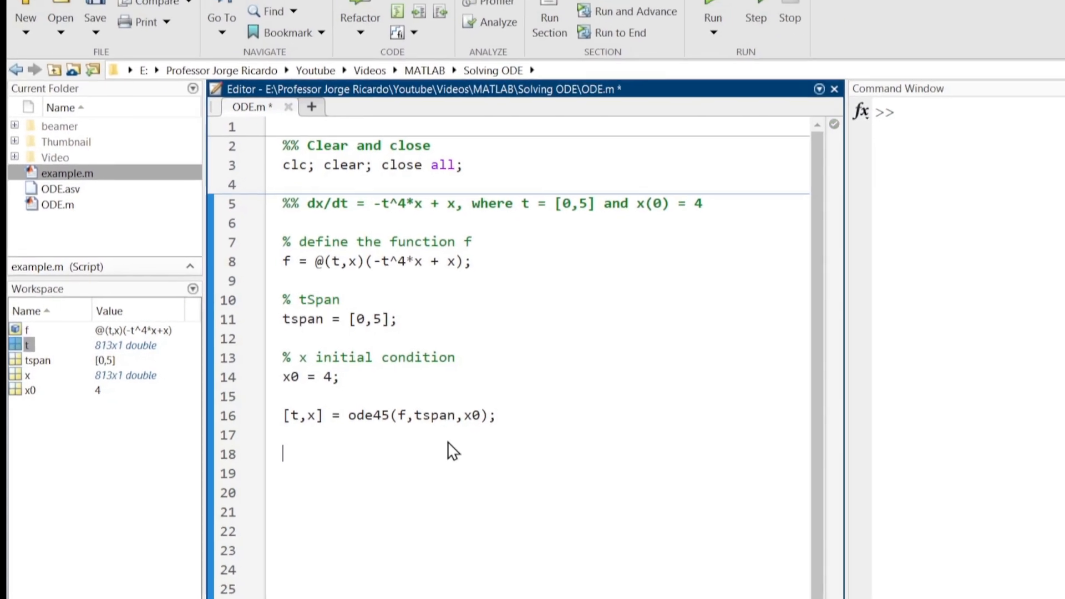
pyautogui.write('% plot')
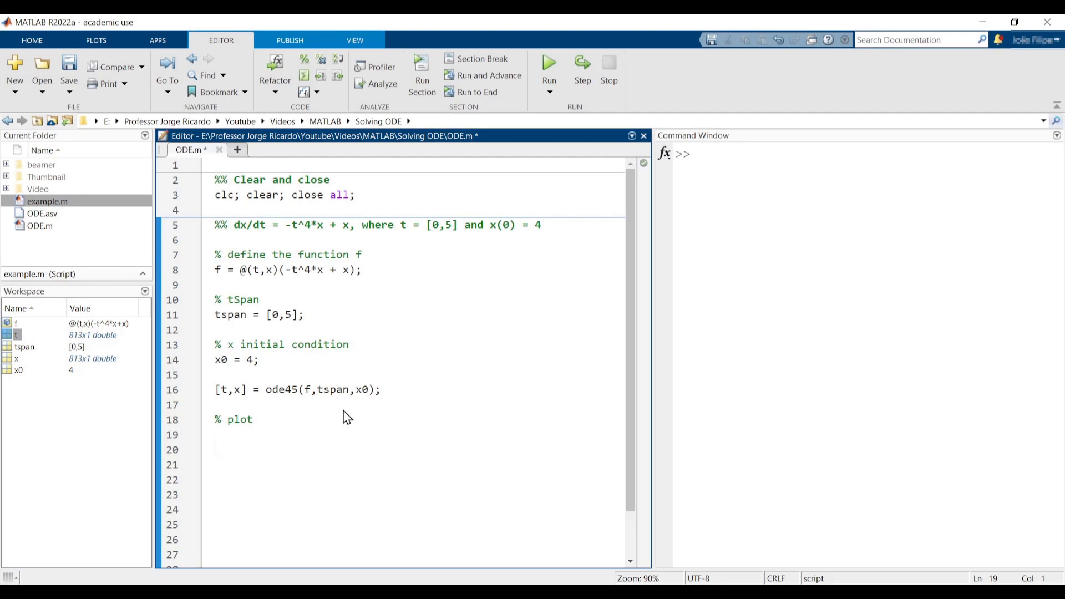
# - Add plot(t,x) and evaluate it to show the solution curve for x0 = 4
pyautogui.write('plot(t)')
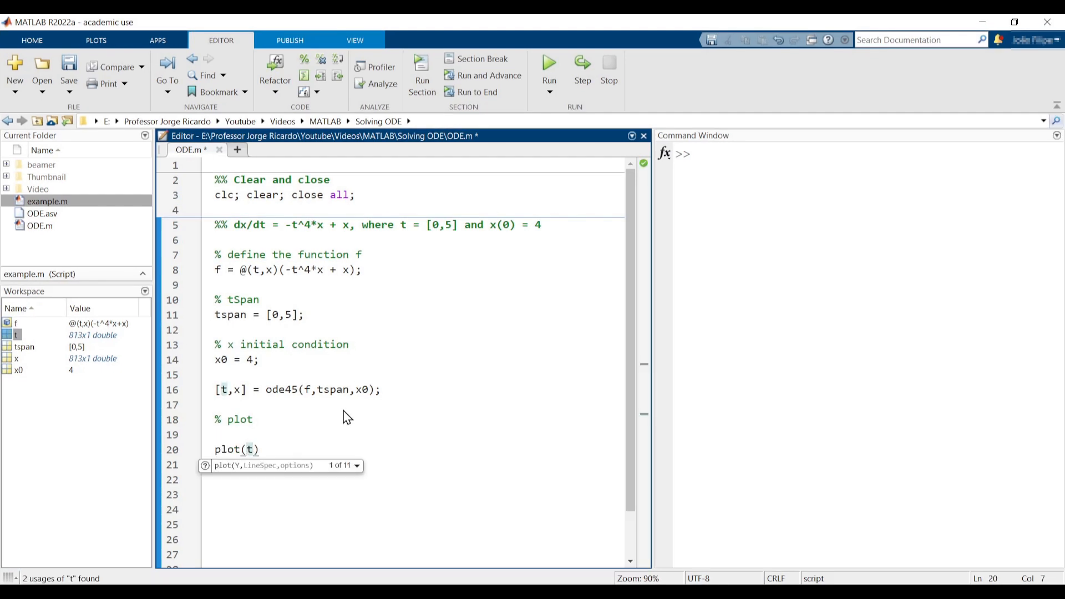
pyautogui.write(',x')
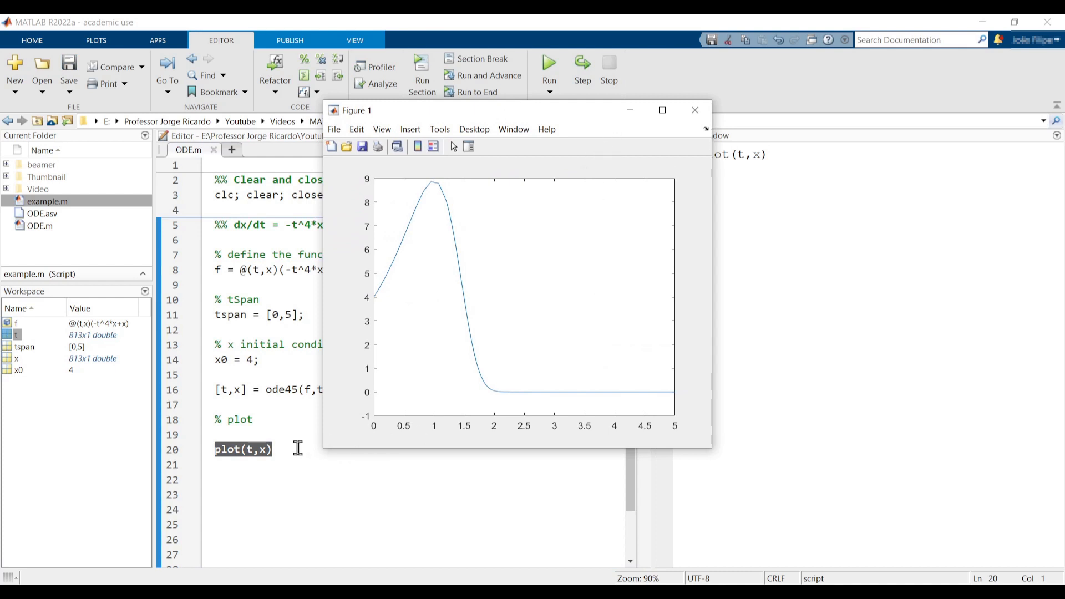
pyautogui.write('x')
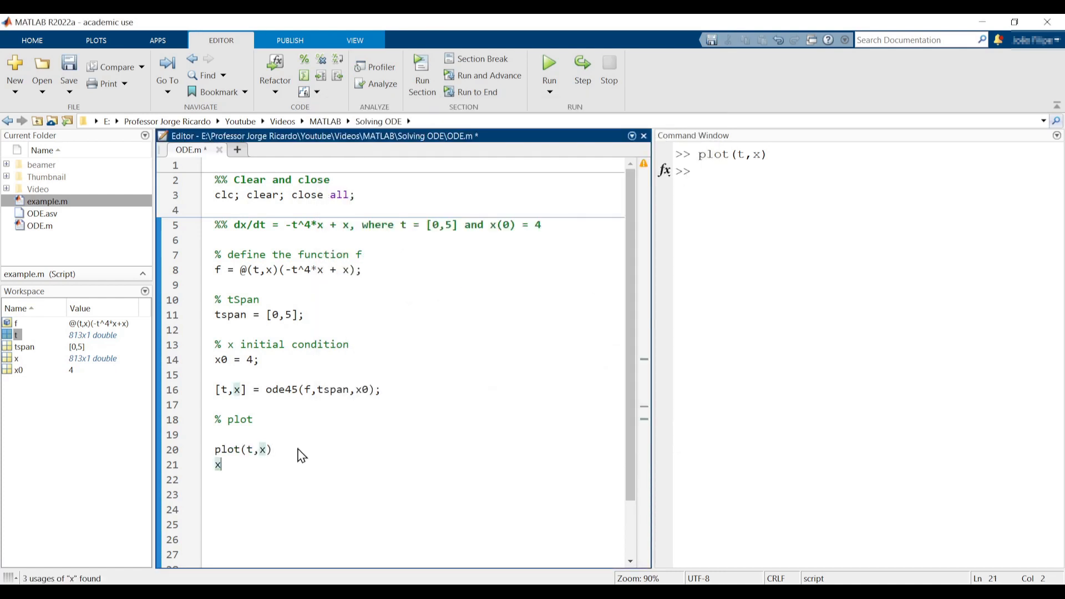
# - Add xlabel('t'); ylabel('x'); and apply them so the figure shows both axis labels
pyautogui.write('label(')
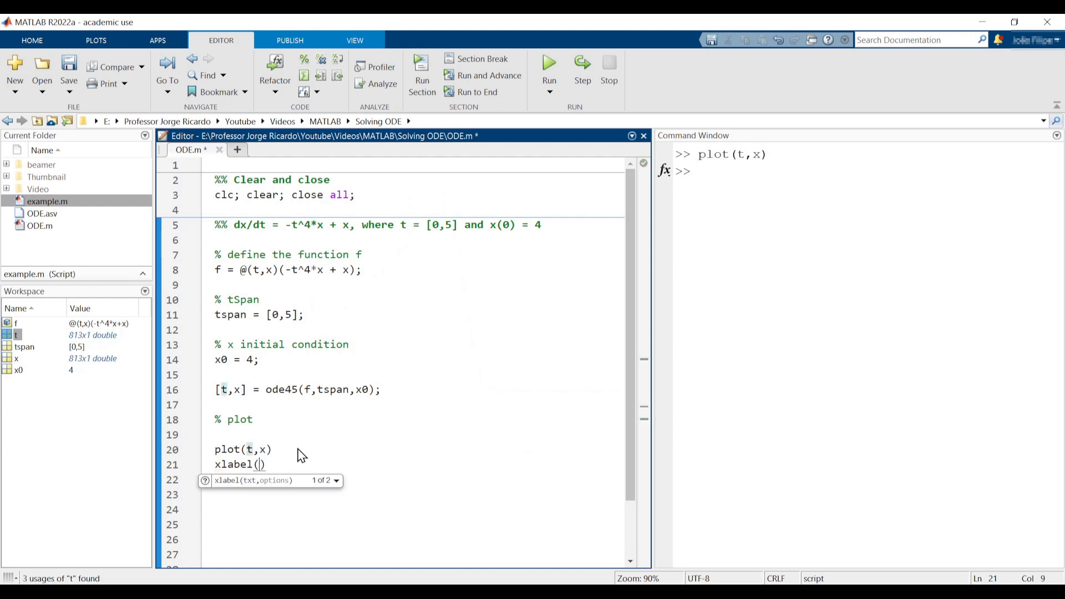
pyautogui.write("'t'")
pyautogui.click(417, 480)
pyautogui.write("ylabel('x');")
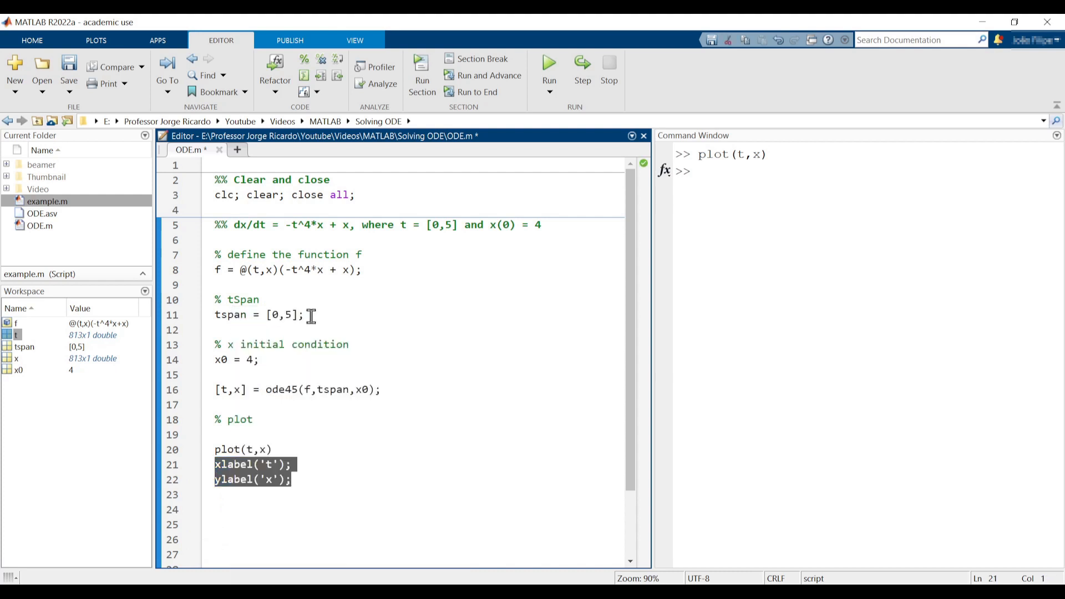
pyautogui.click(548, 65)
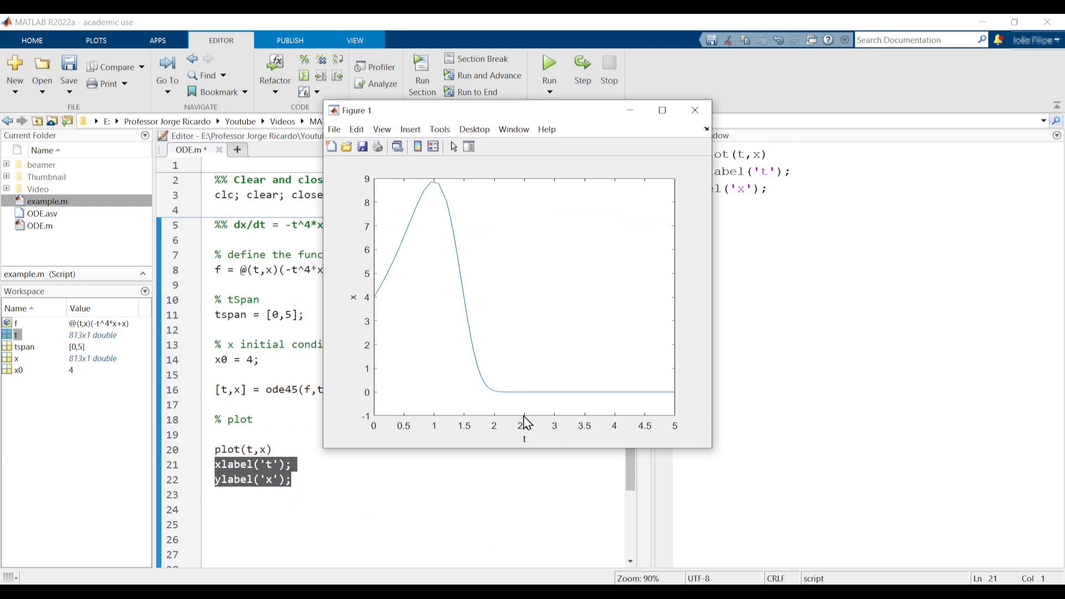
pyautogui.moveTo(495, 438)
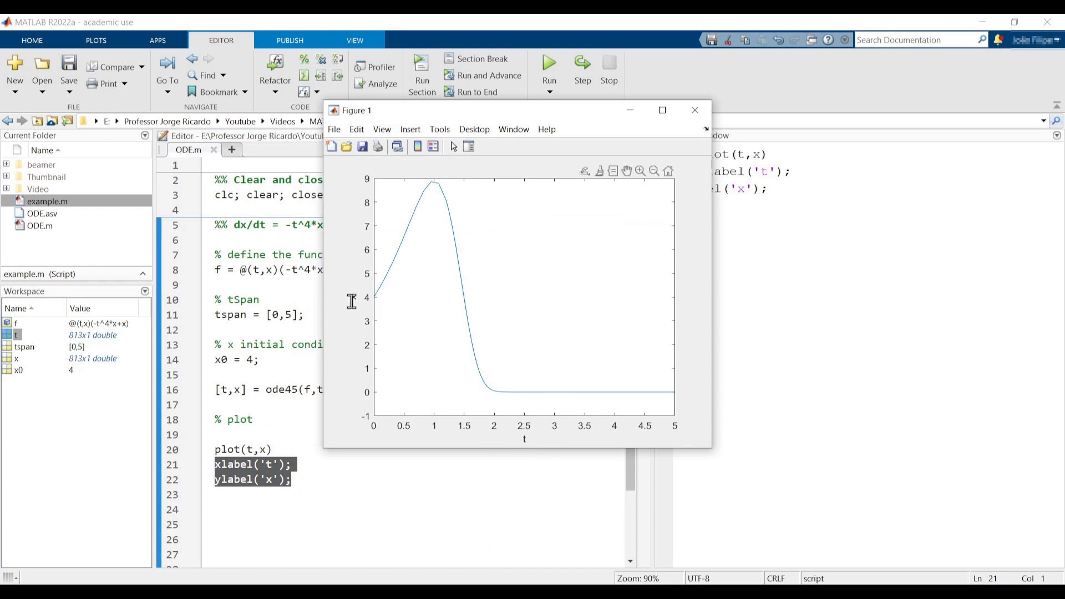
pyautogui.moveTo(461, 244)
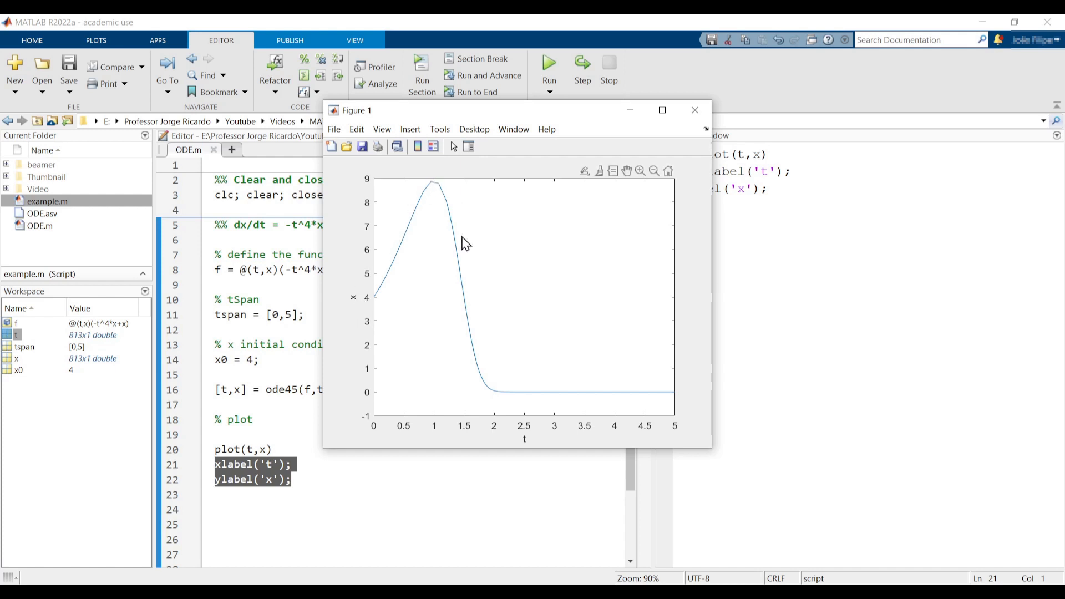
pyautogui.moveTo(531, 449)
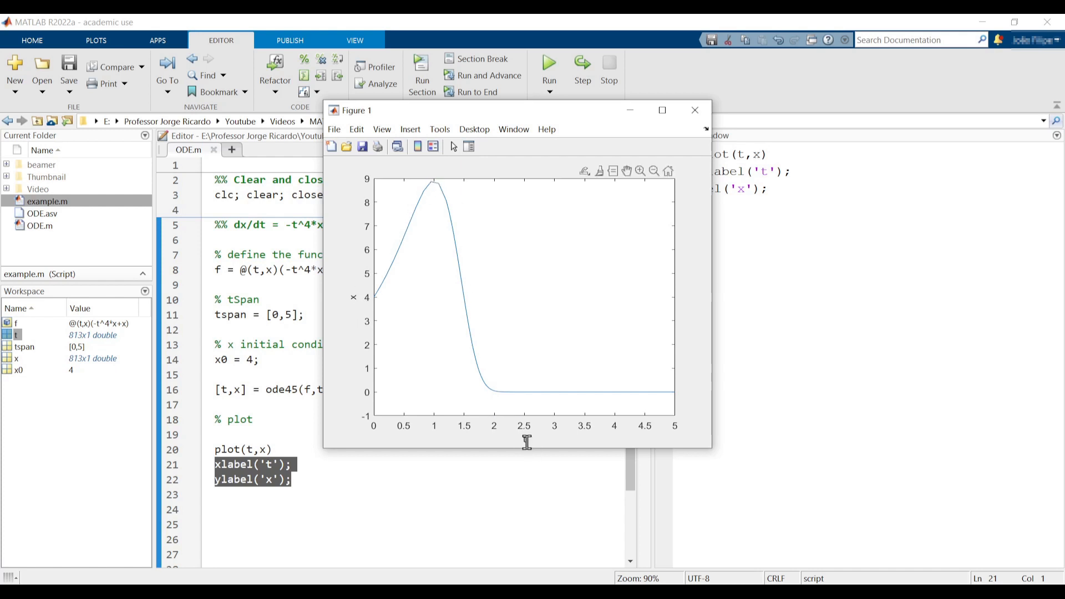
pyautogui.moveTo(523, 438)
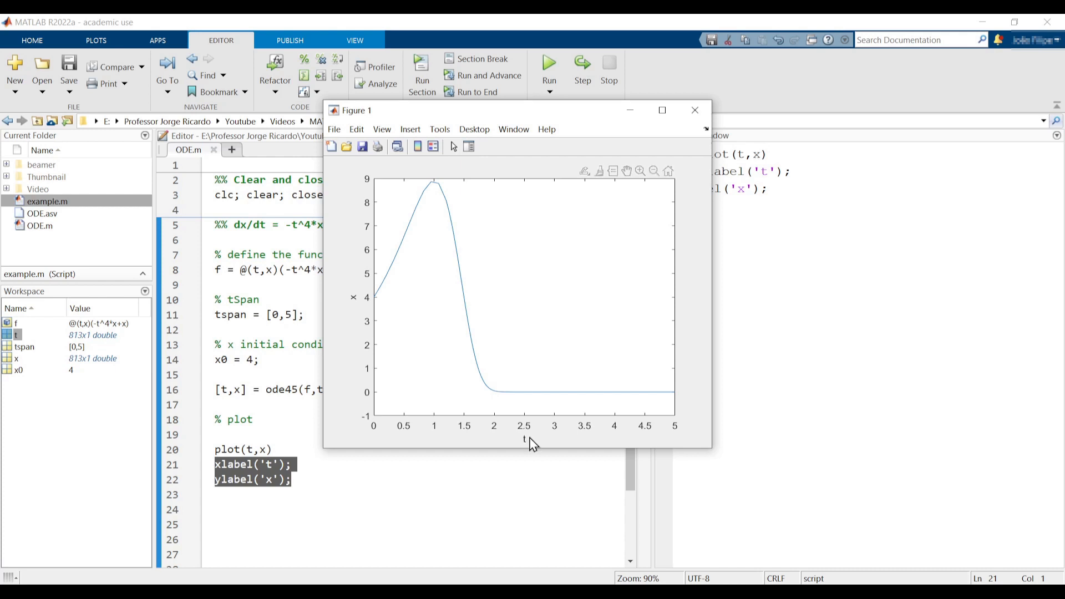
pyautogui.moveTo(468, 364)
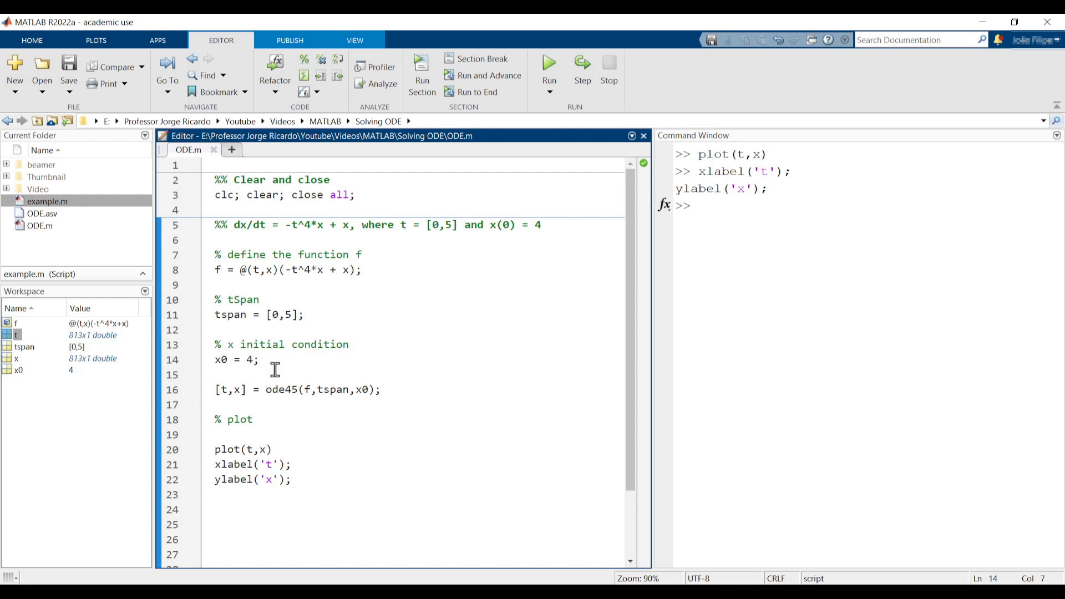
pyautogui.moveTo(255, 359)
pyautogui.write('-5:')
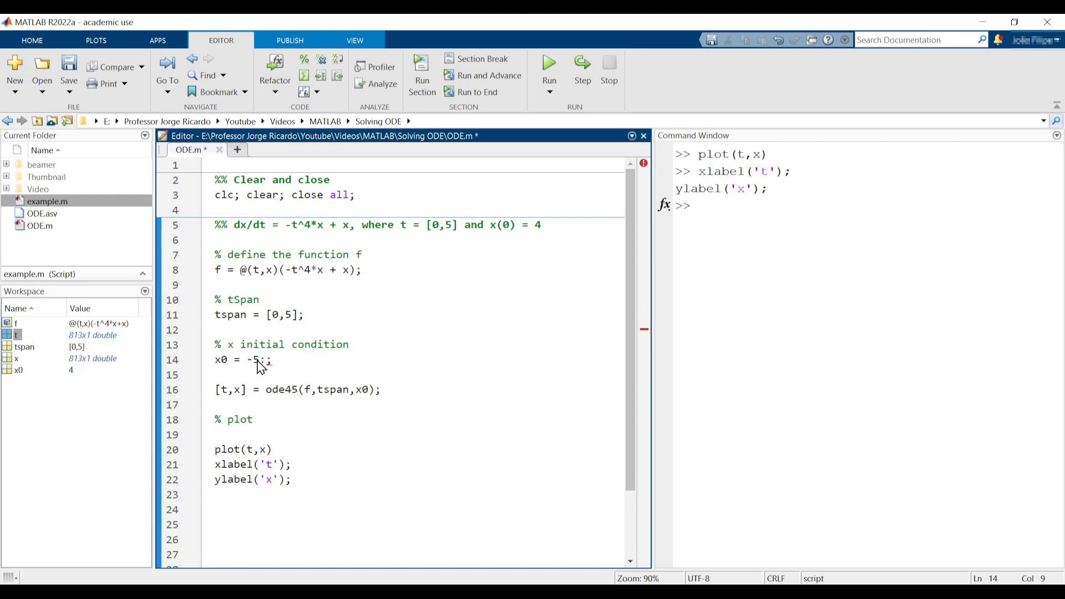
# - Edit the initial condition to x0 = -5:5; in place of 4
pyautogui.write('5')
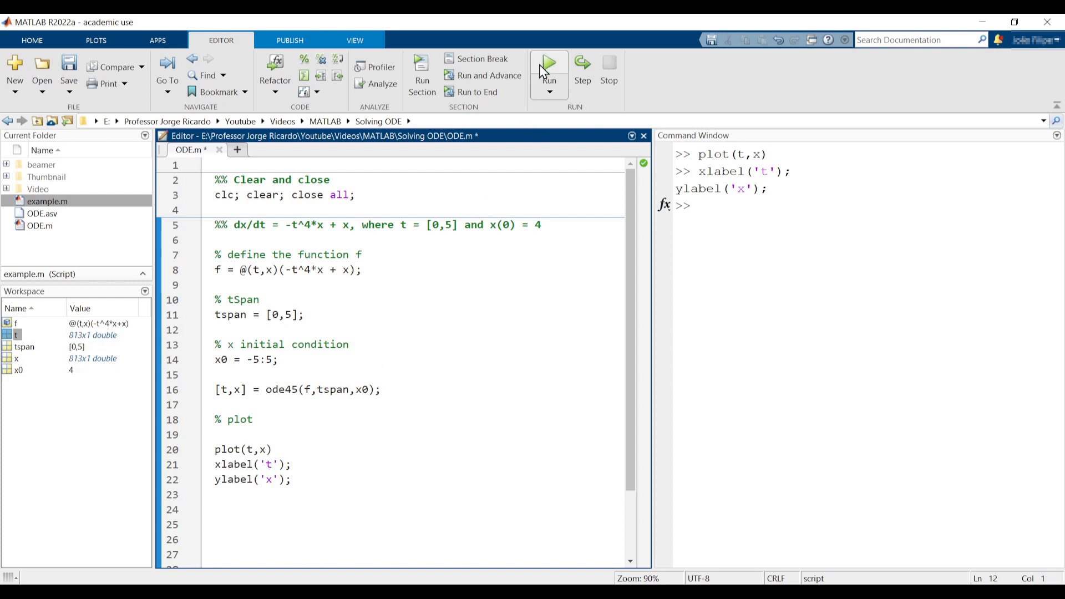
pyautogui.moveTo(510, 343)
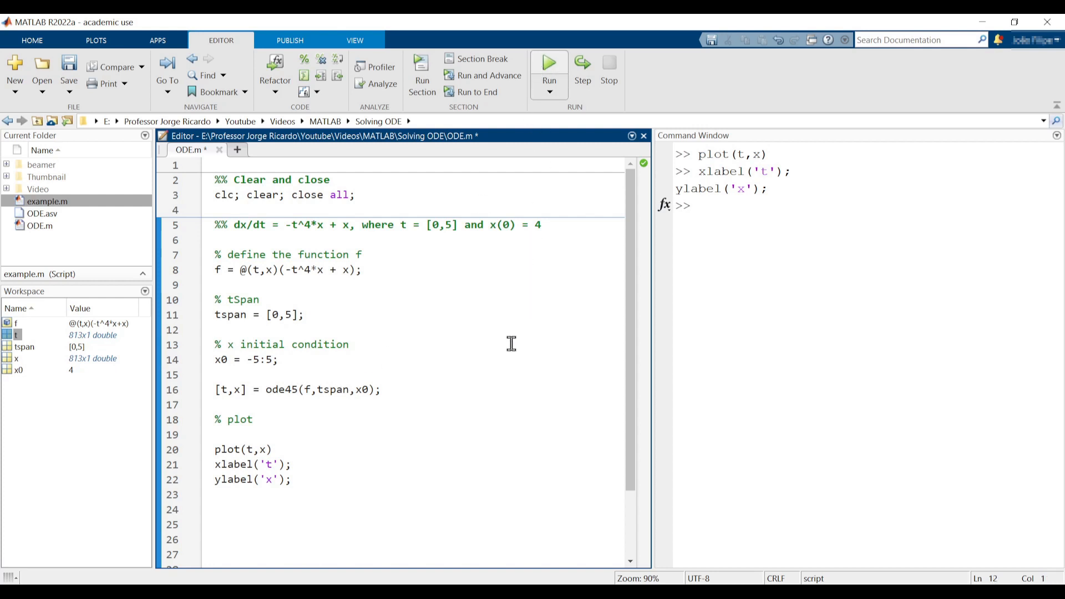
# - Rerun the script to plot eleven curves for x0 from -5 to 5 and maximize the figure
pyautogui.click(548, 63)
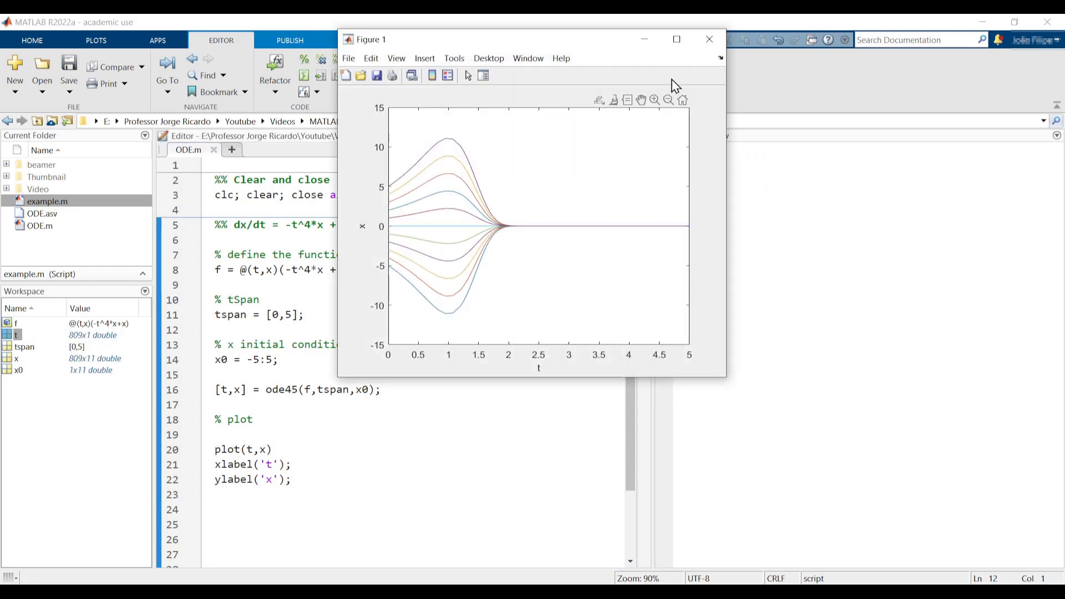
pyautogui.click(677, 39)
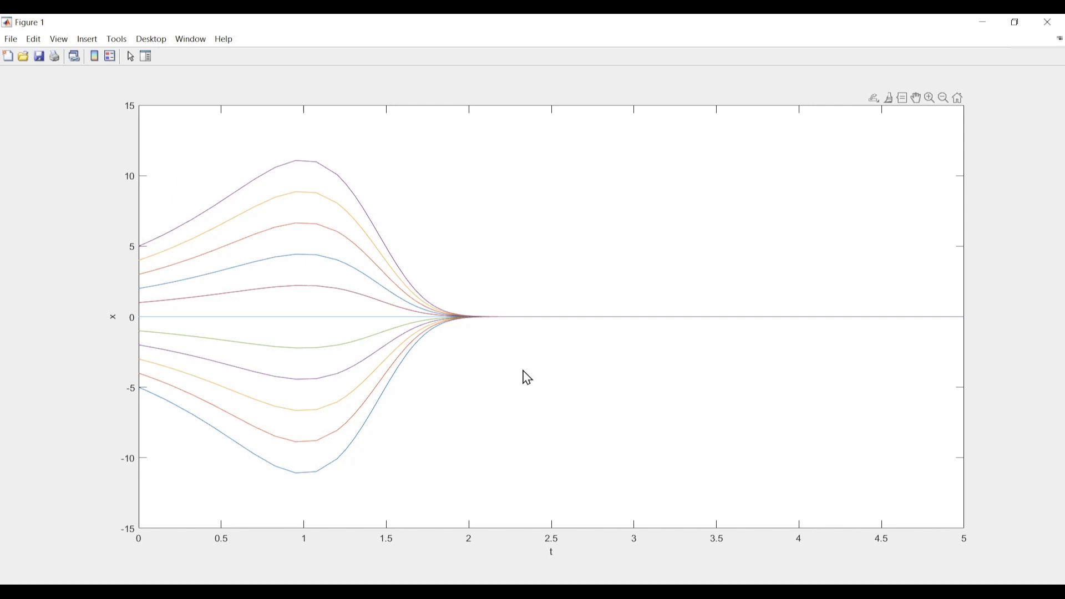
pyautogui.moveTo(533, 353)
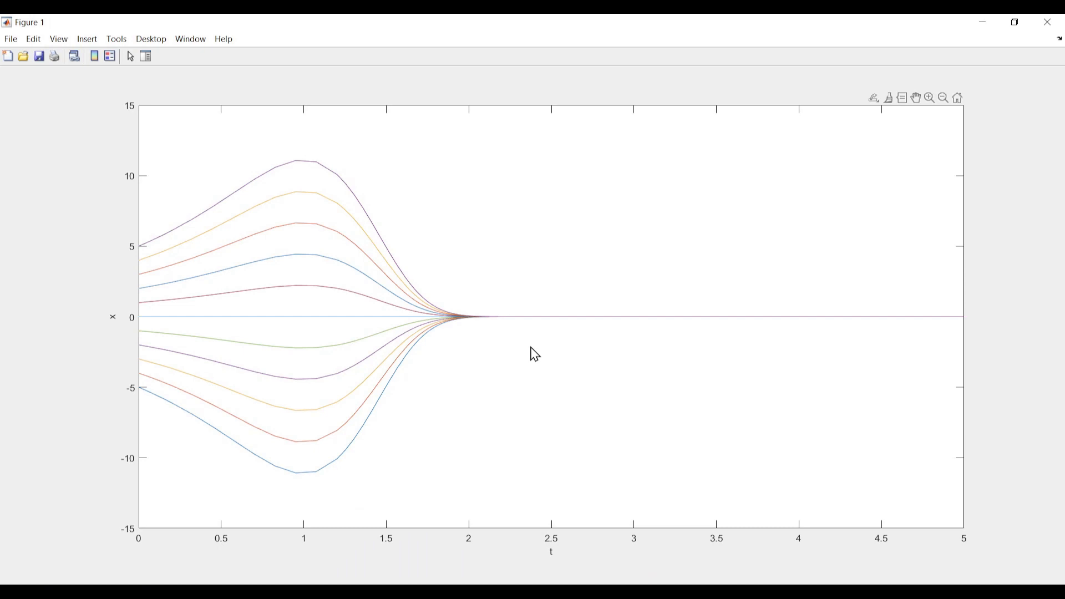